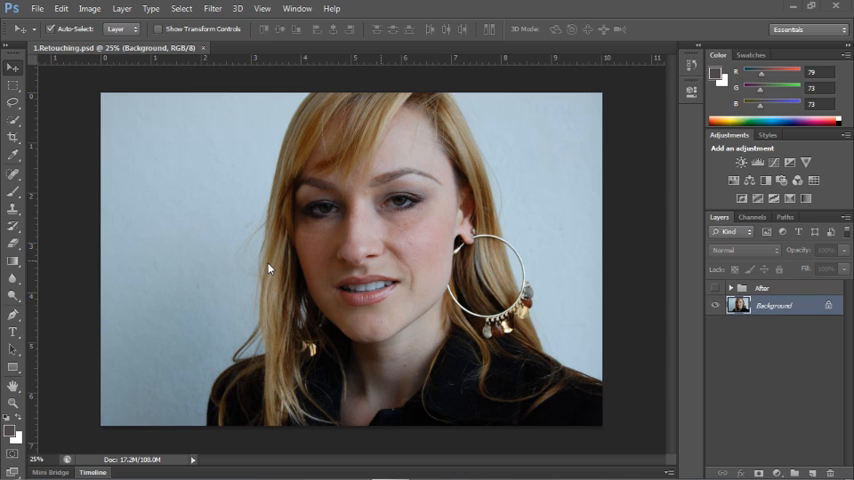
mouse_move(244, 256)
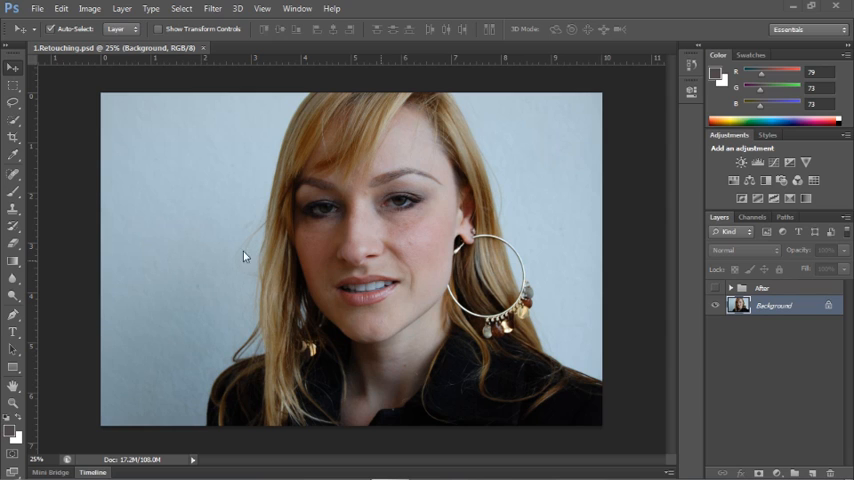
Lasso the face and neck, then copy and paste them onto a new Layer 1.
left_click(14, 104)
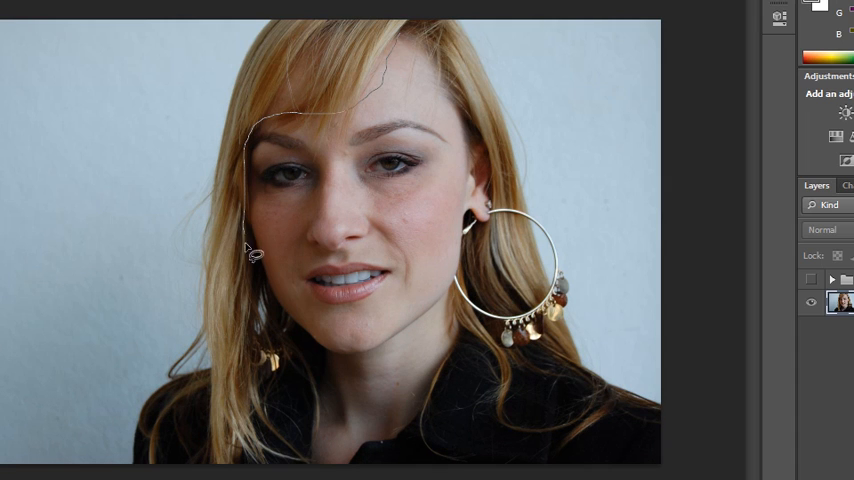
left_click_drag(256, 256, 316, 464)
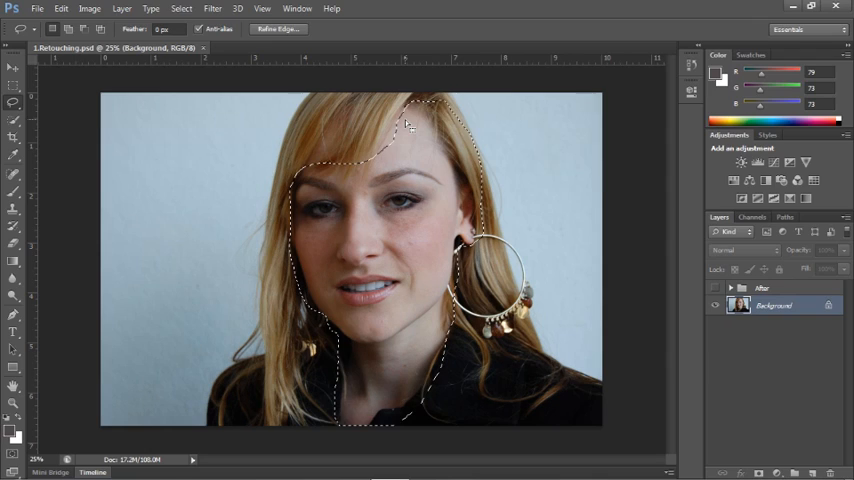
left_click(60, 8)
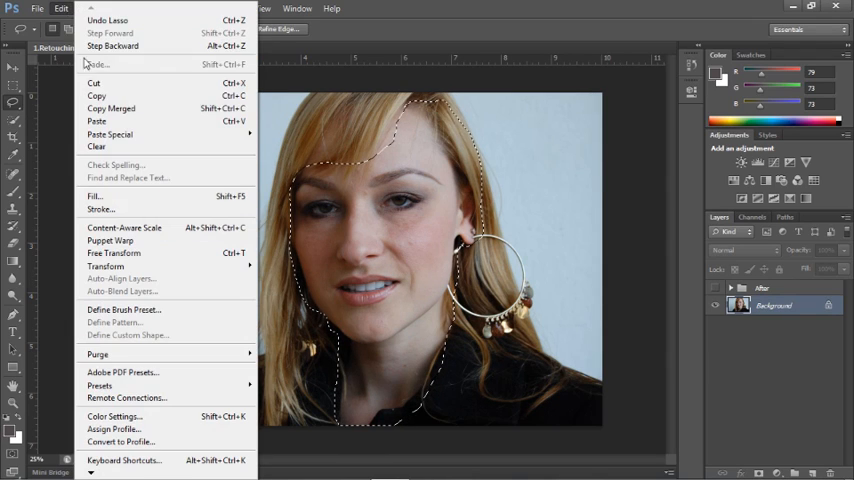
mouse_move(94, 84)
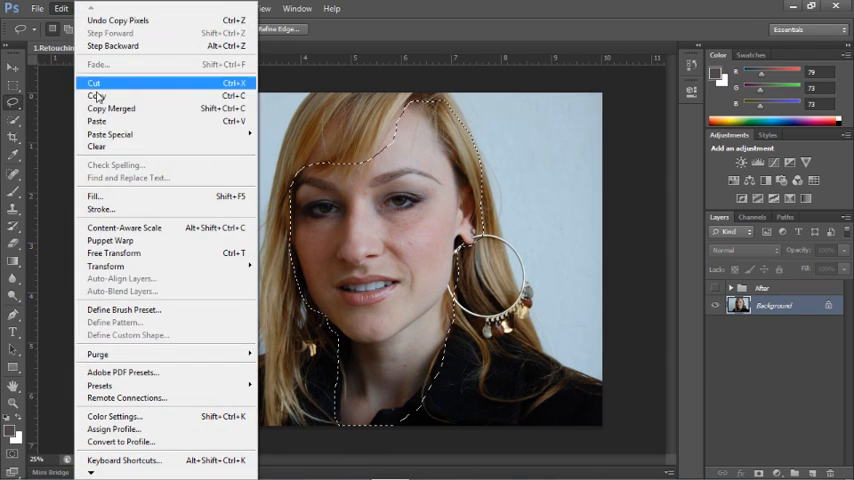
left_click(92, 84)
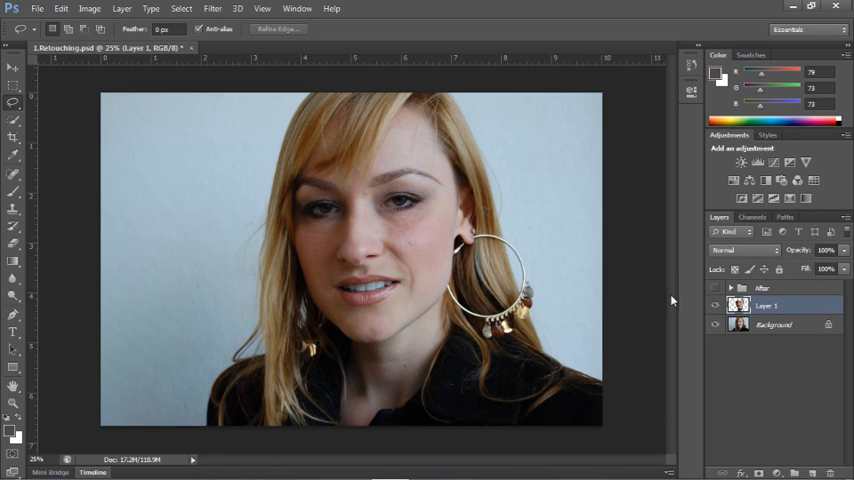
mouse_move(770, 422)
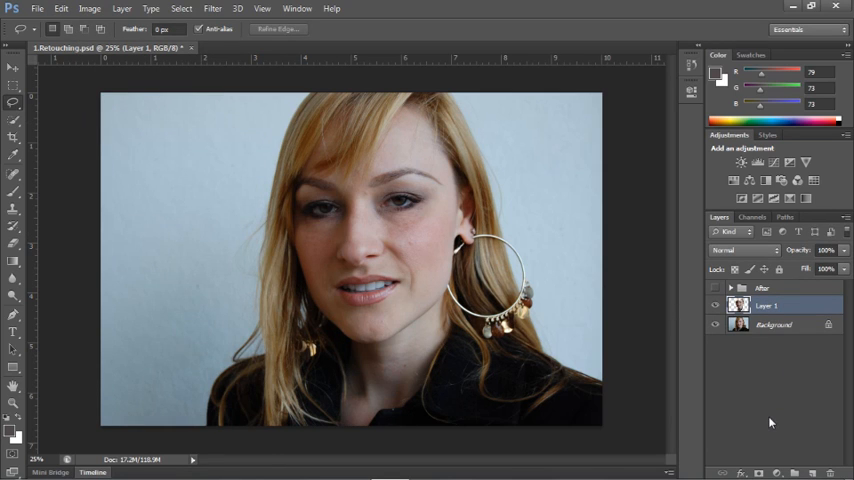
mouse_move(750, 444)
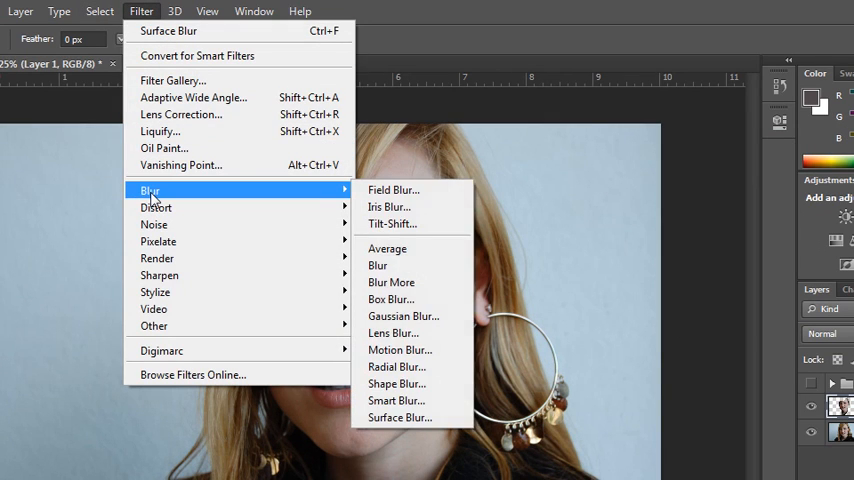
mouse_move(396, 400)
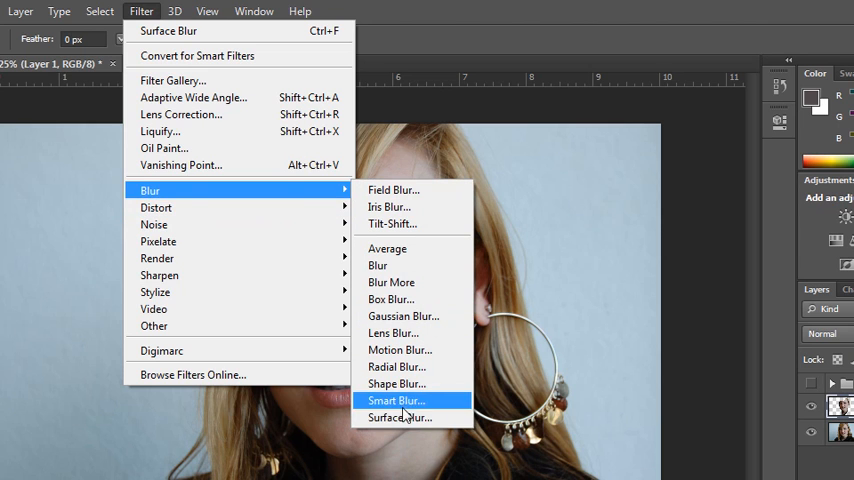
Bring up Surface Blur and zoom its preview to show the whole face.
left_click(400, 416)
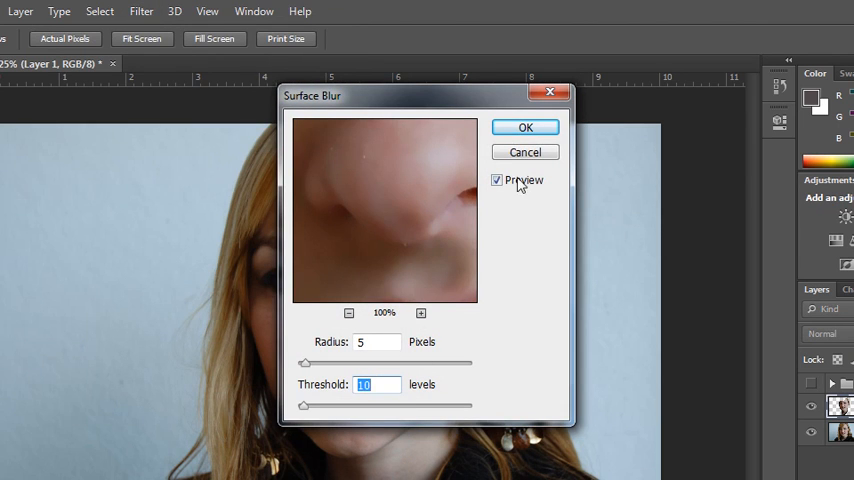
left_click(420, 312)
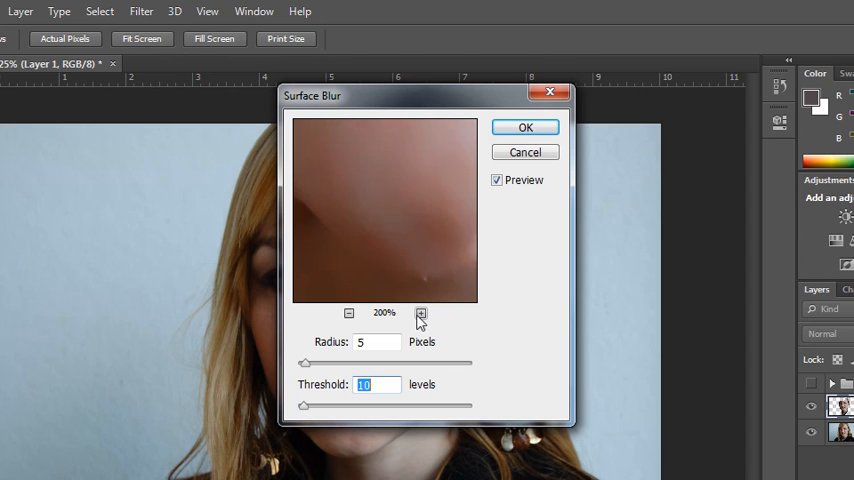
left_click(348, 312)
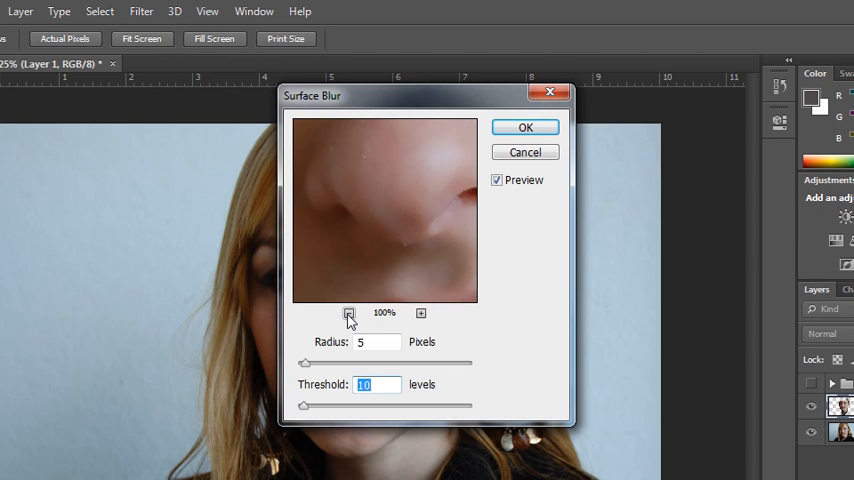
left_click(350, 312)
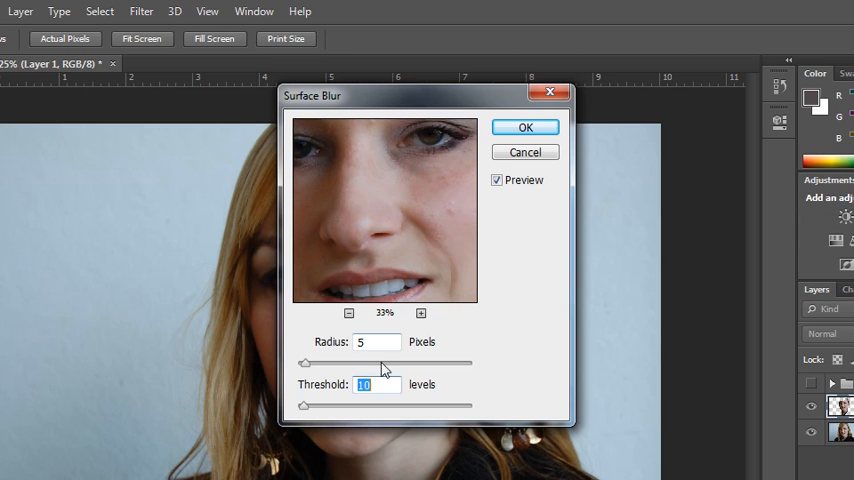
mouse_move(344, 404)
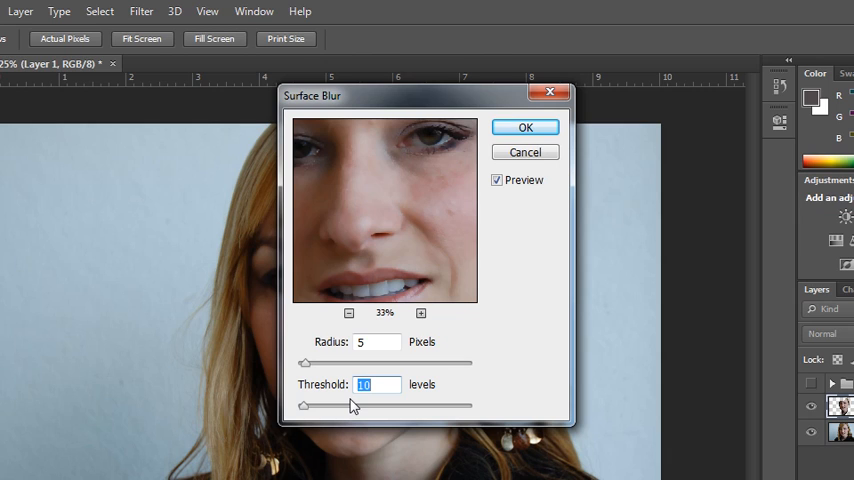
mouse_move(376, 220)
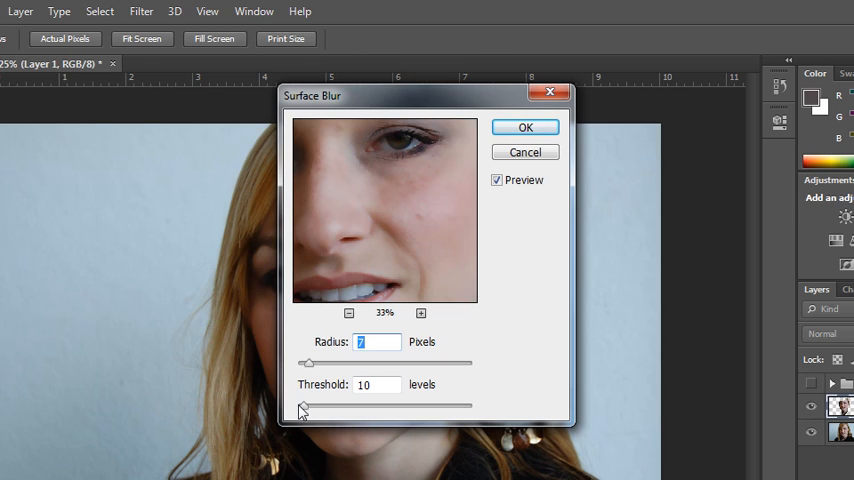
Fine-tune the blur threshold at radius 7 and apply the surface blur.
left_click_drag(308, 404, 316, 404)
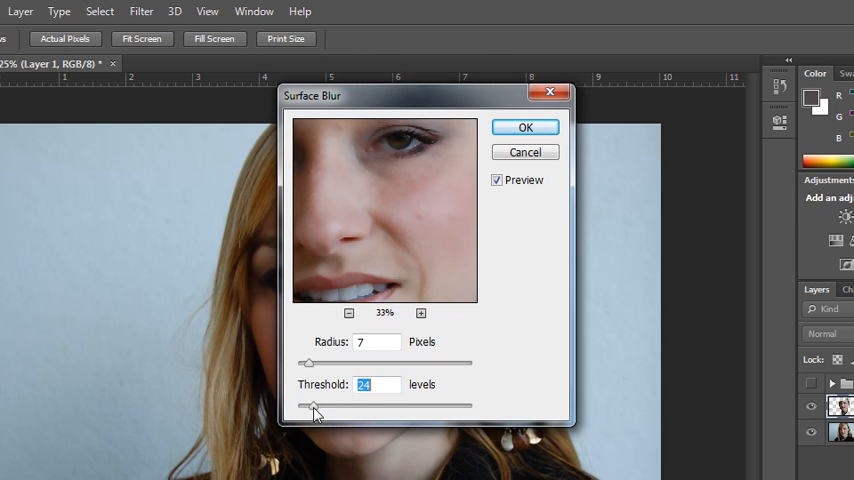
left_click_drag(316, 406, 308, 406)
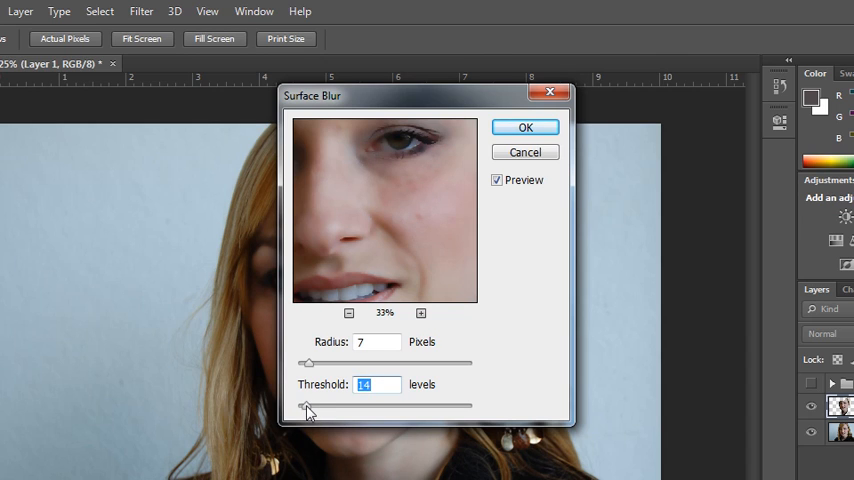
left_click_drag(308, 404, 304, 404)
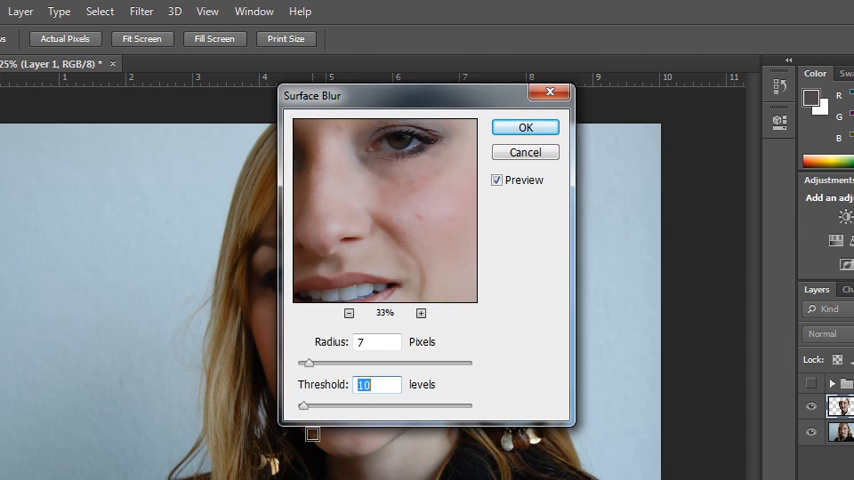
left_click(524, 128)
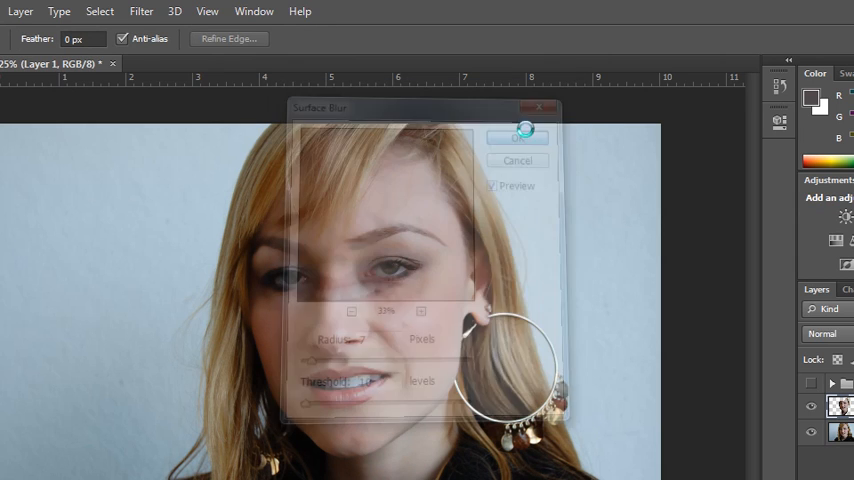
Compare the blurred layer with the original, then rename it Smoothing.
left_click(518, 136)
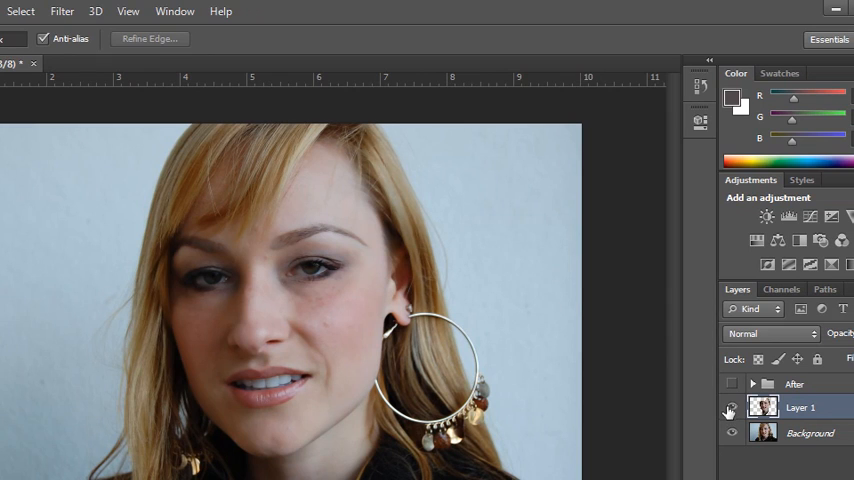
mouse_move(728, 412)
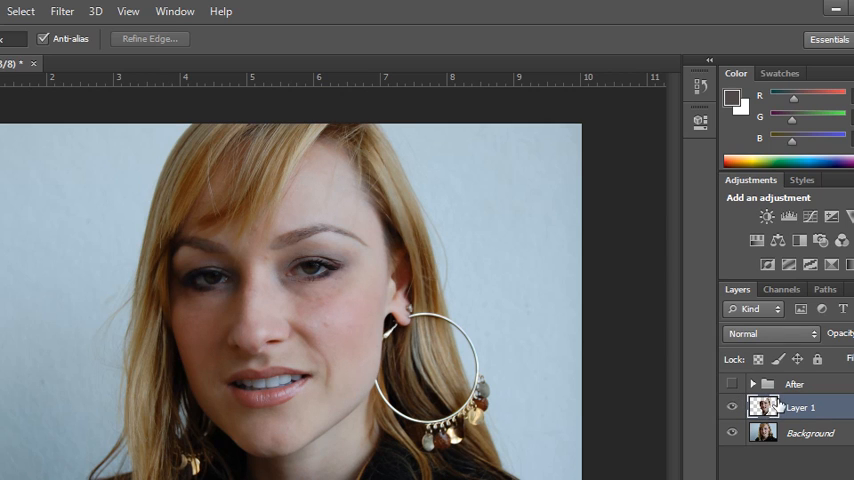
double_click(800, 408)
type("Smoothing")
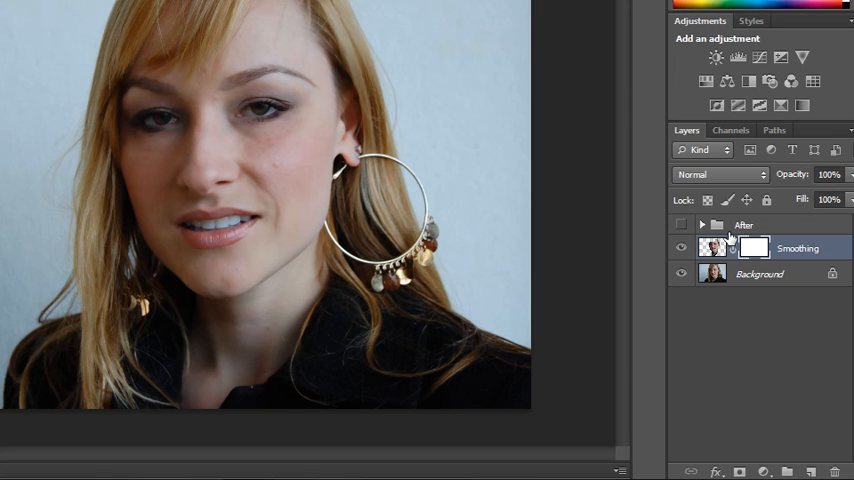
mouse_move(748, 252)
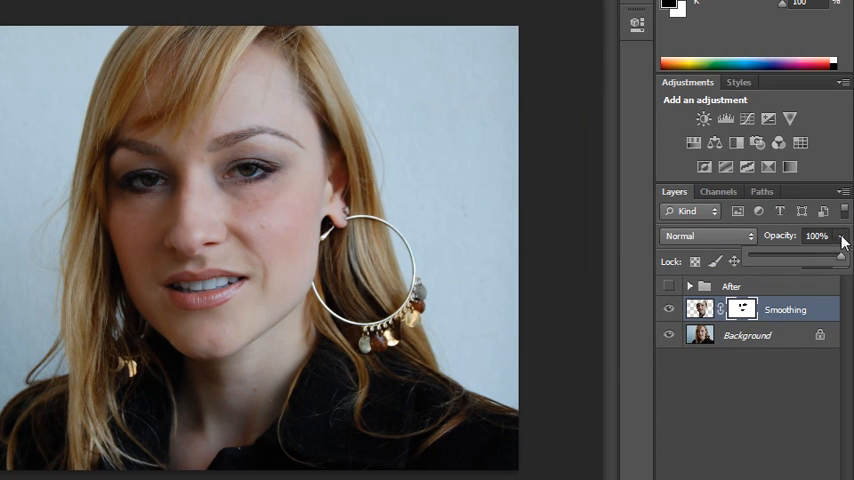
mouse_move(804, 260)
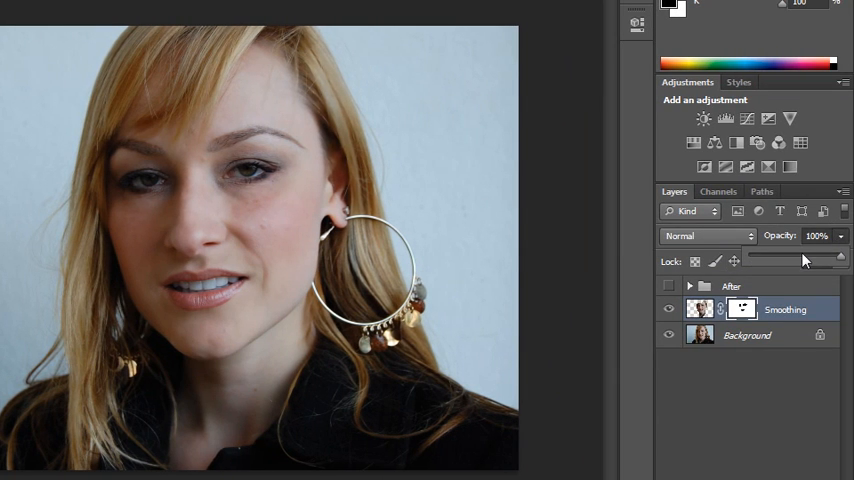
Lower the Smoothing layer's opacity slider to roughly 85%.
left_click_drag(840, 258, 828, 258)
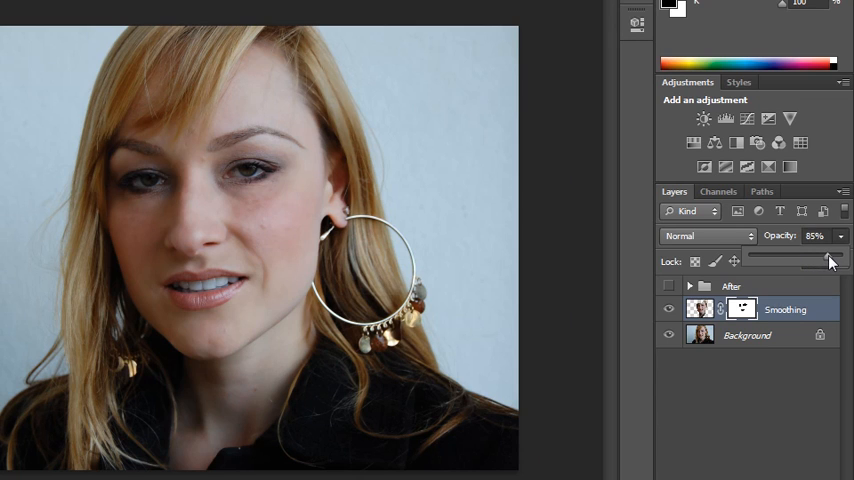
left_click_drag(810, 260, 826, 260)
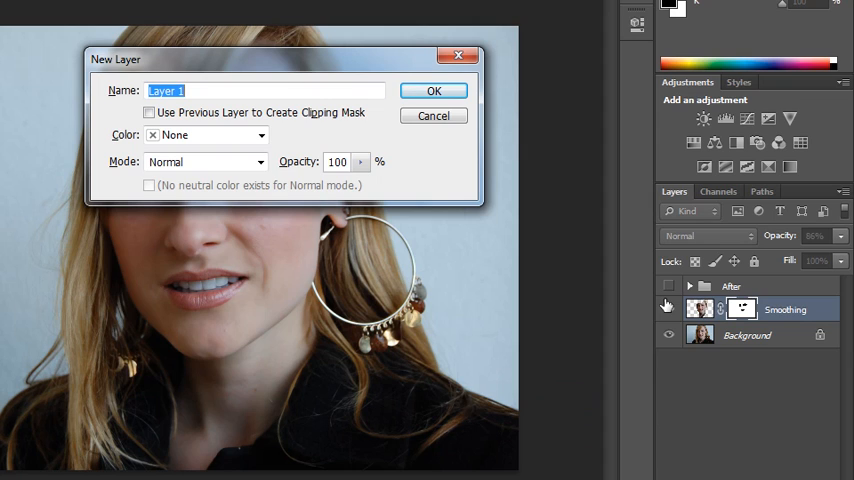
Name the new layer 'Retouching' and confirm its creation.
type("R")
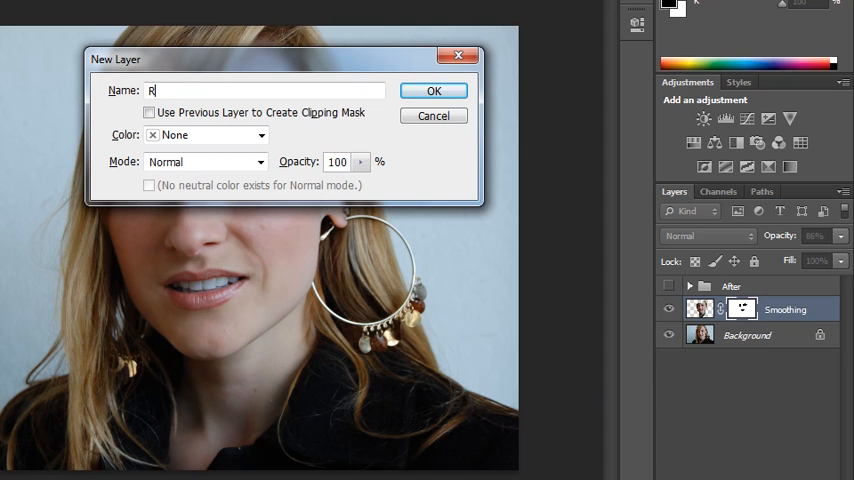
type("etouchin")
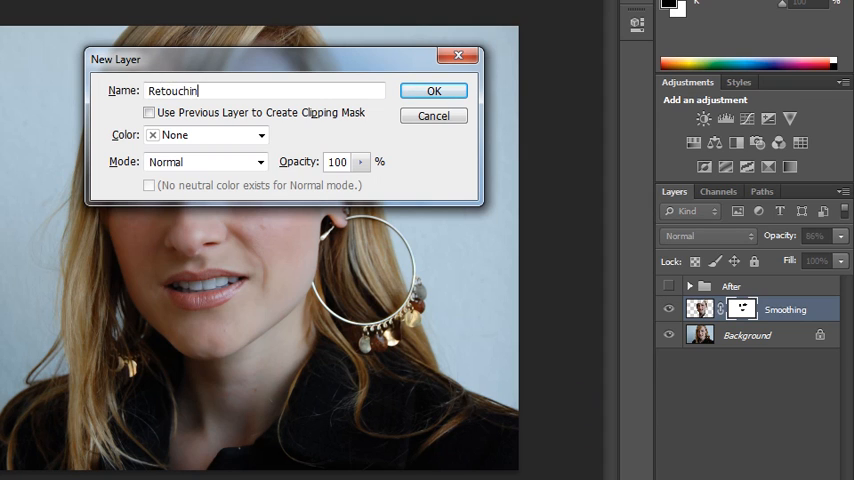
left_click(432, 90)
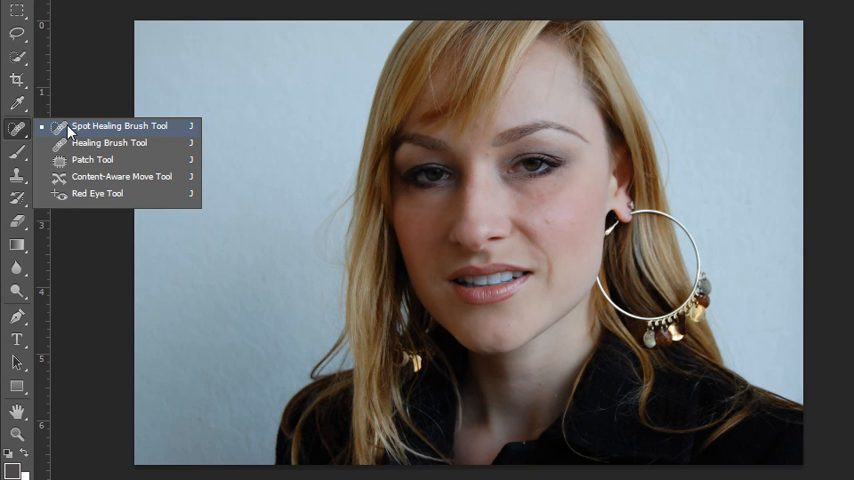
Heal a cheek blemish with the Spot Healing Brush sampling all layers.
left_click(118, 126)
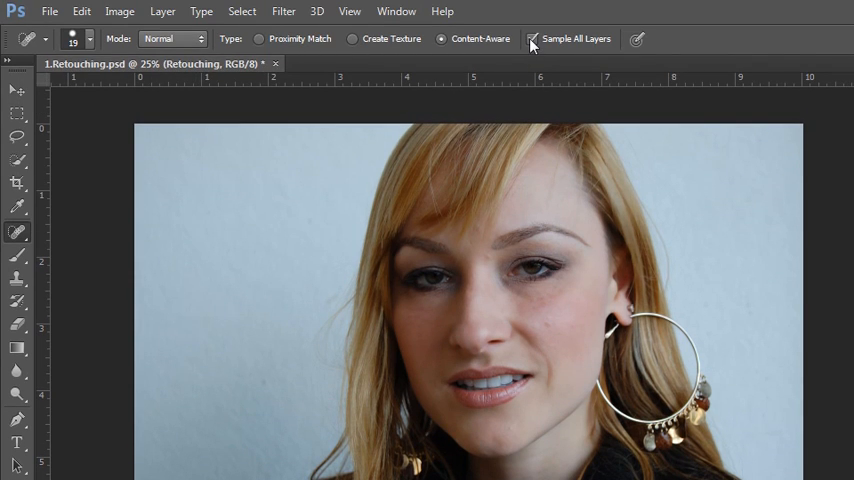
mouse_move(534, 38)
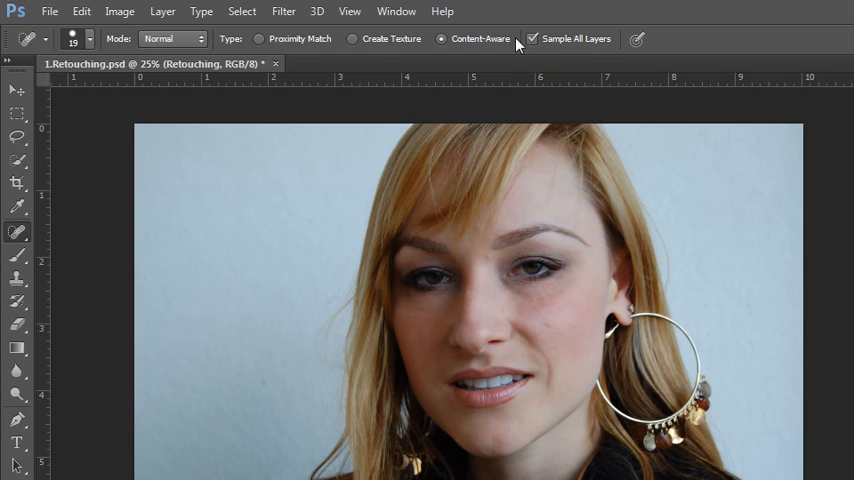
mouse_move(532, 38)
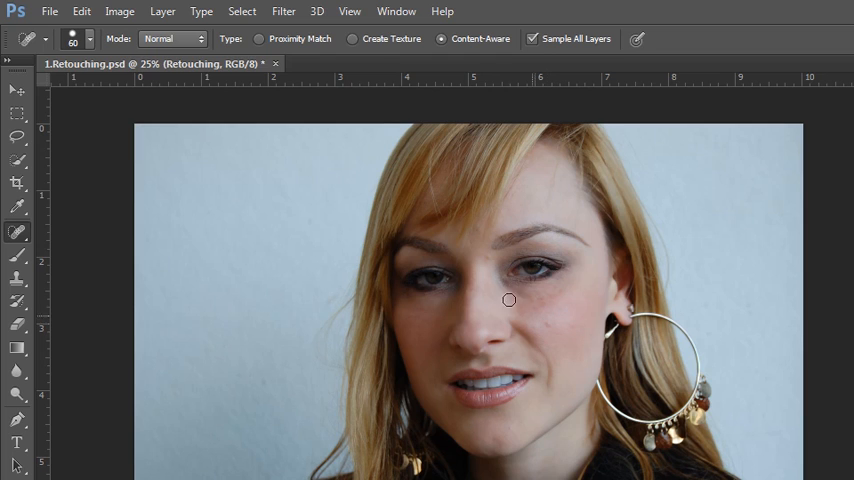
left_click(88, 38)
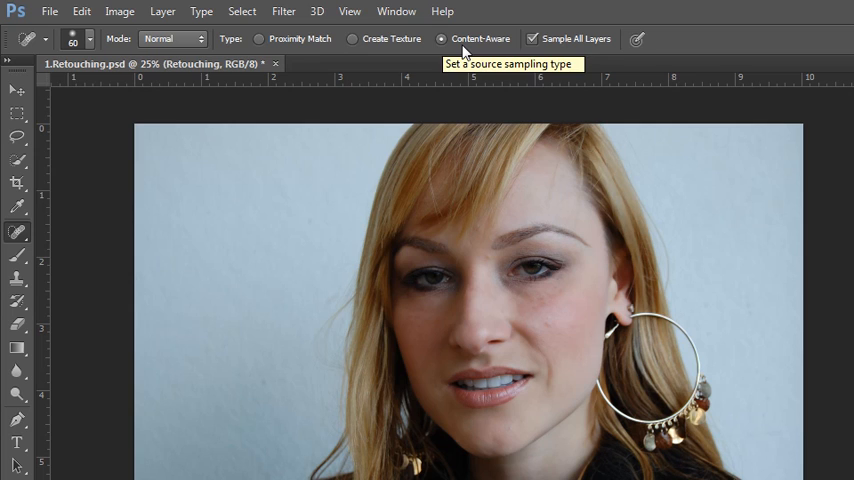
mouse_move(466, 52)
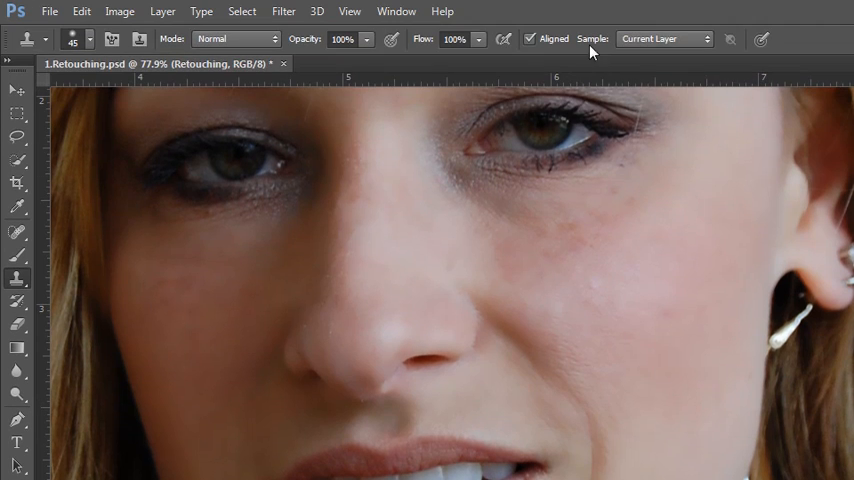
List the Clone Stamp's layer-sampling choices in the options bar.
left_click(664, 40)
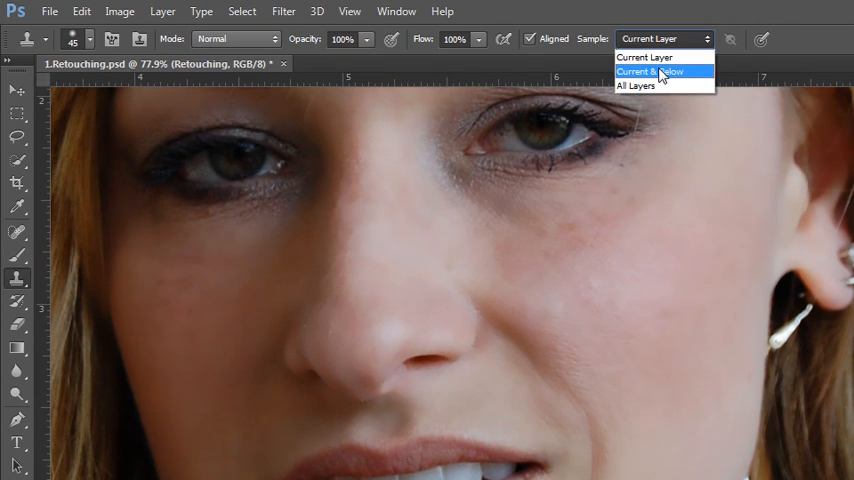
mouse_move(660, 84)
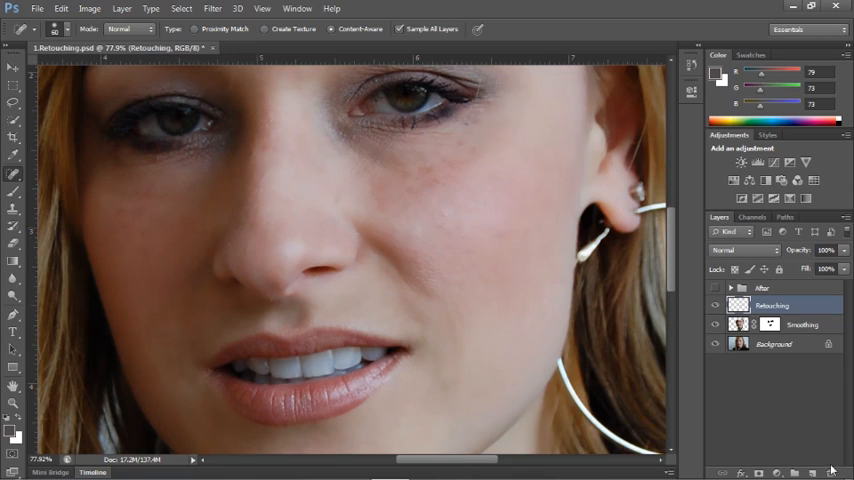
Rename the layer 'Under eye repair', soften the brush and set healing mode to Lighten.
double_click(762, 304)
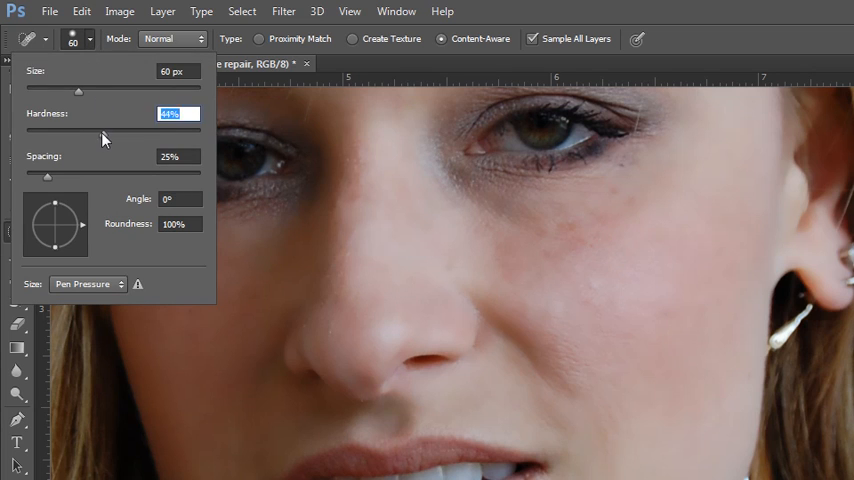
left_click_drag(78, 132, 112, 132)
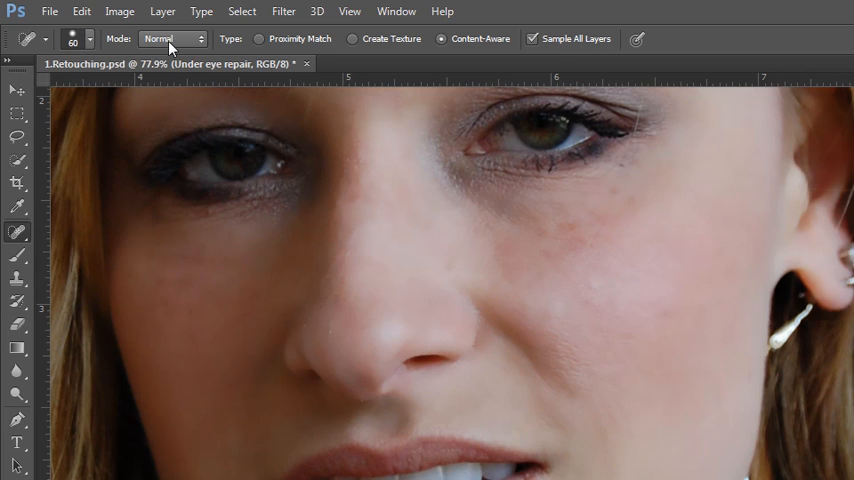
left_click(172, 38)
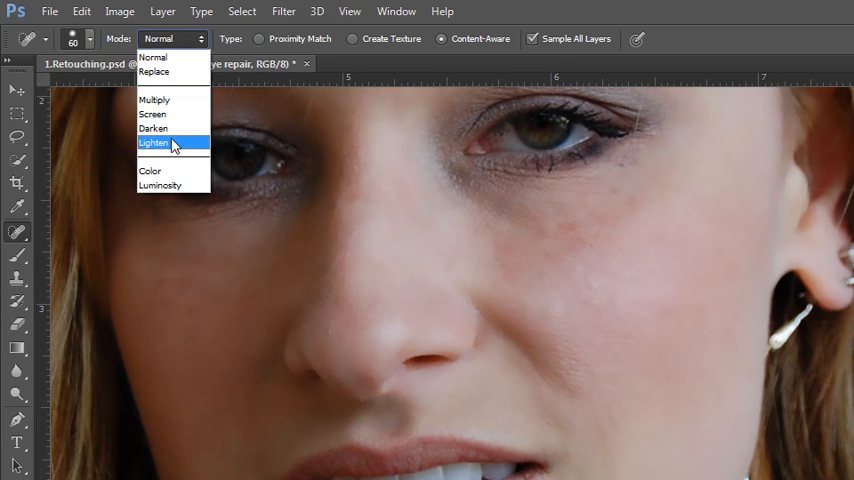
left_click(154, 142)
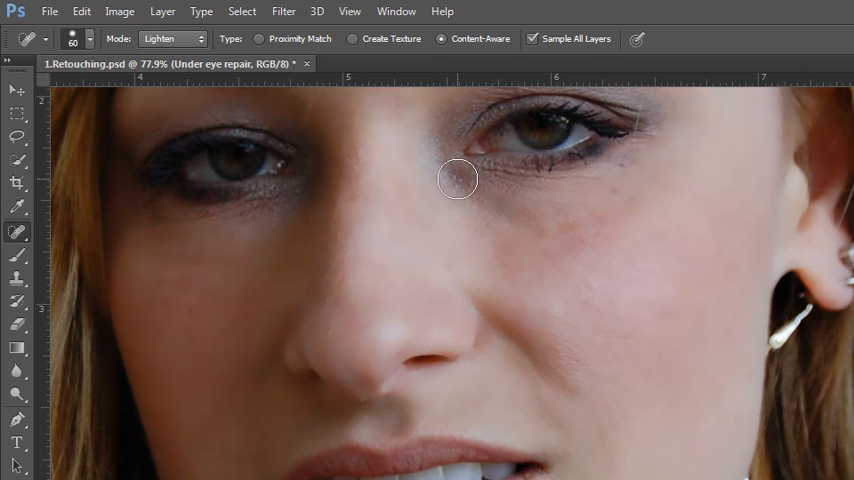
mouse_move(450, 172)
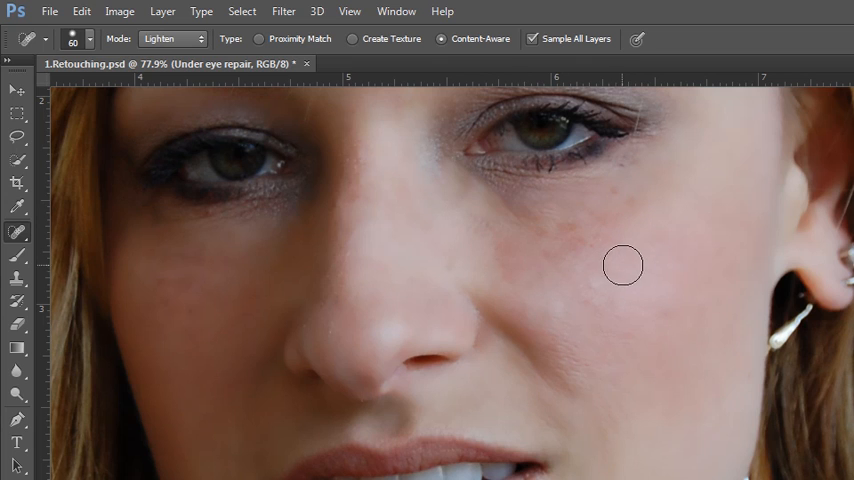
Paint Lighten-mode healing strokes beneath the right-hand eye.
left_click_drag(624, 264, 648, 164)
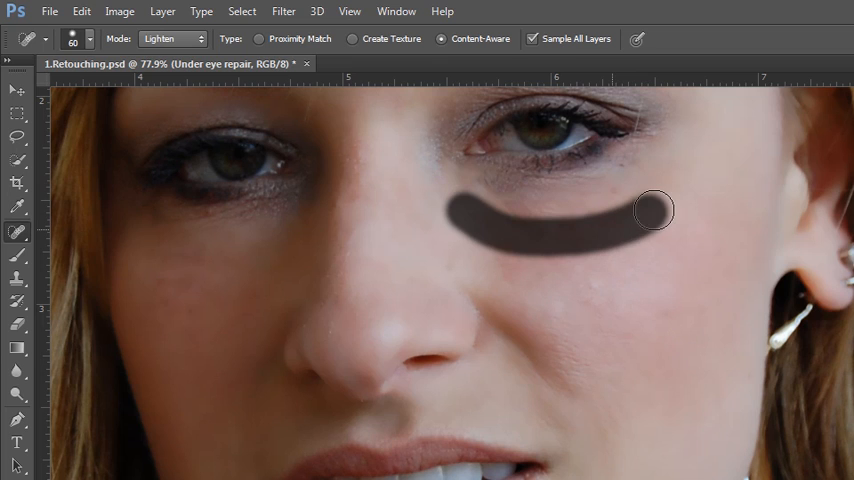
left_click_drag(654, 210, 640, 188)
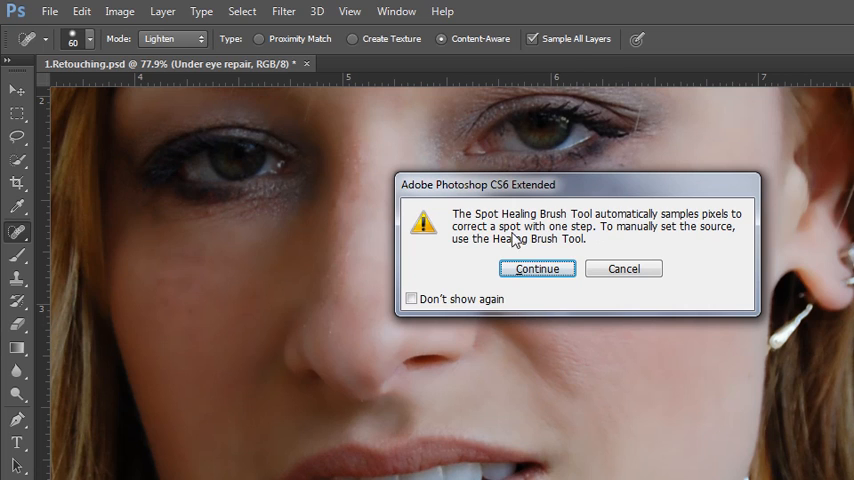
mouse_move(600, 228)
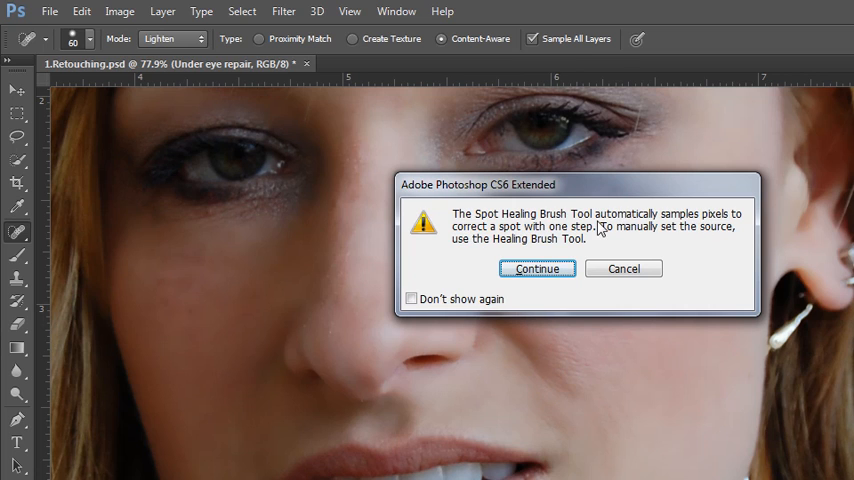
mouse_move(556, 244)
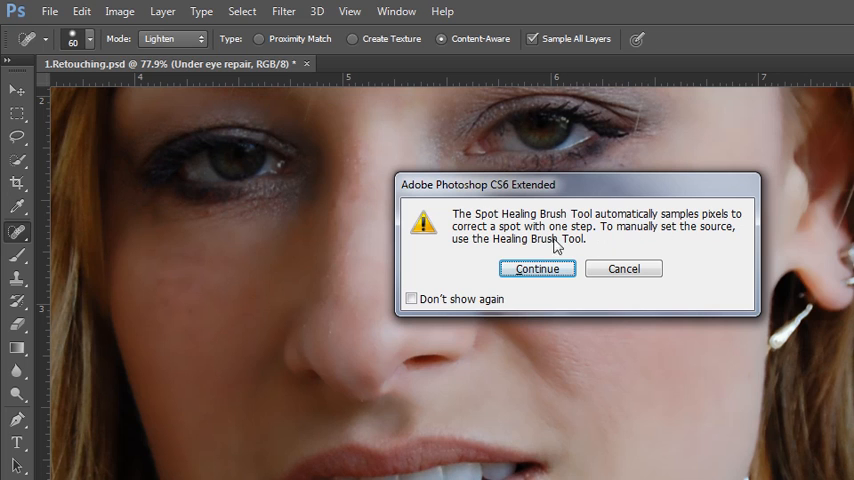
Dismiss the sampling alert and set a Healing Brush source point near the nose.
left_click(536, 268)
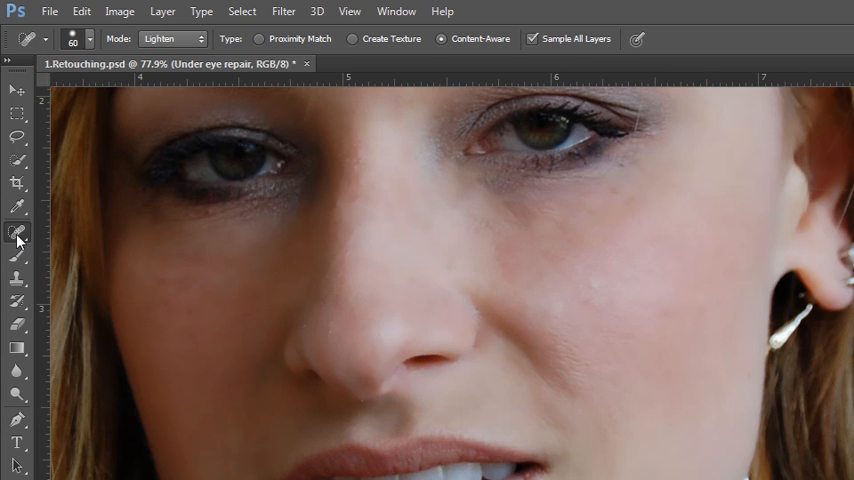
left_click(18, 232)
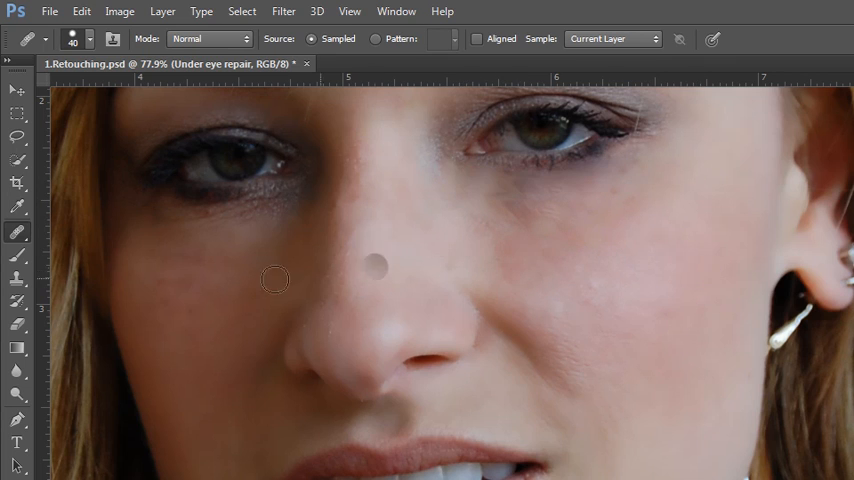
left_click(376, 264)
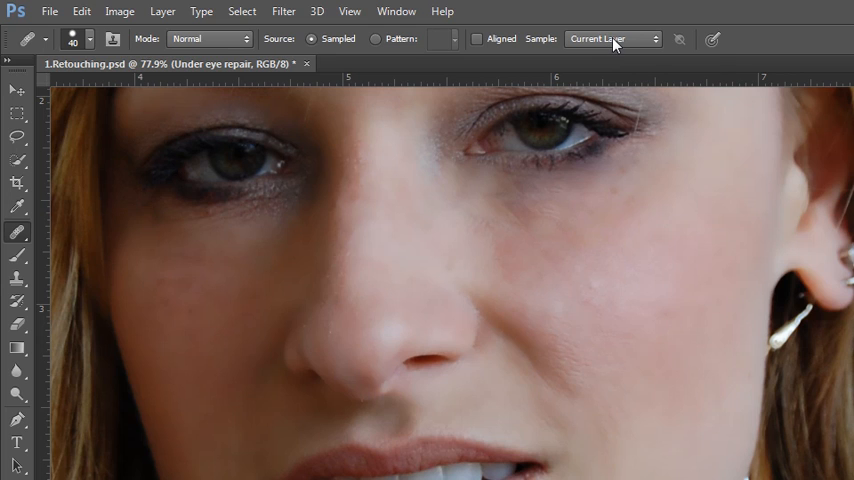
mouse_move(612, 40)
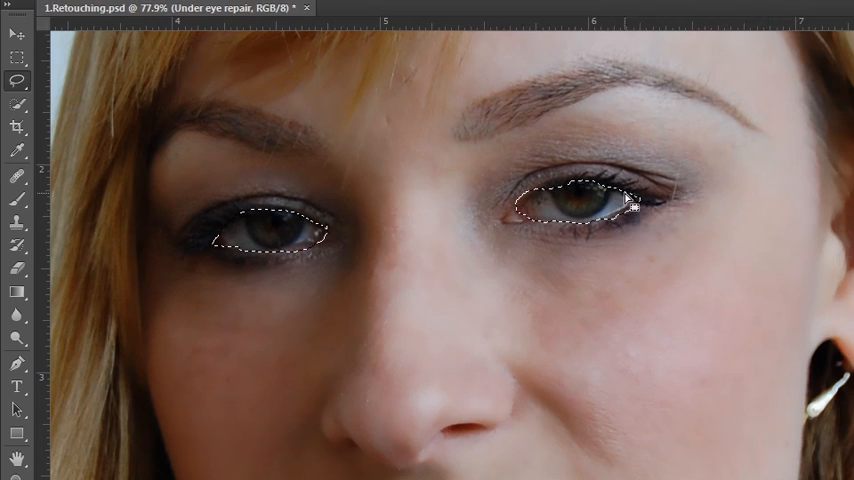
Make a merged copy of the selected eyes via Edit > Copy Merged.
left_click(82, 12)
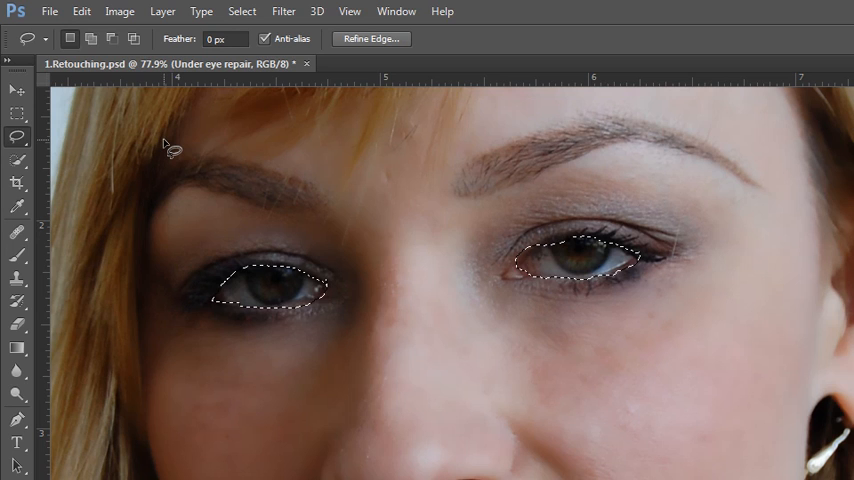
left_click(80, 12)
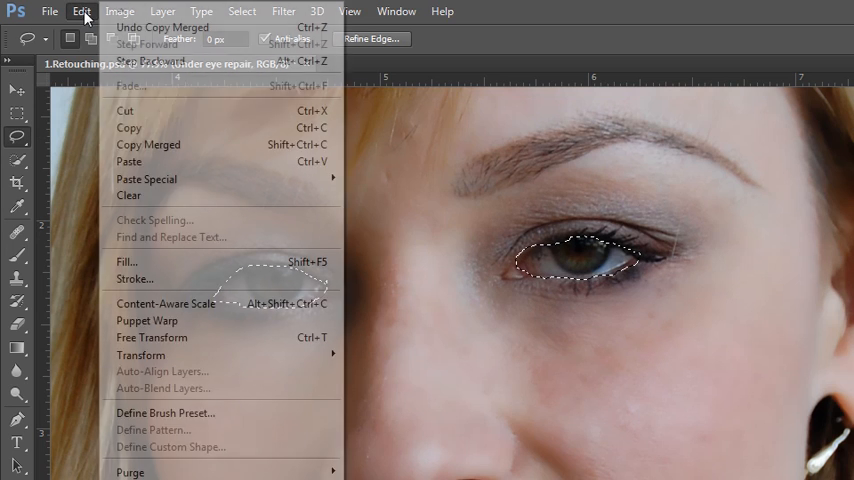
left_click(128, 160)
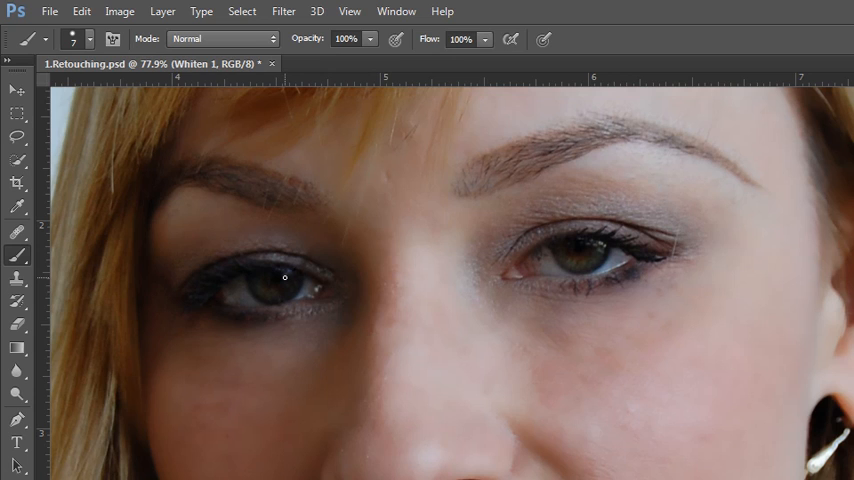
mouse_move(360, 196)
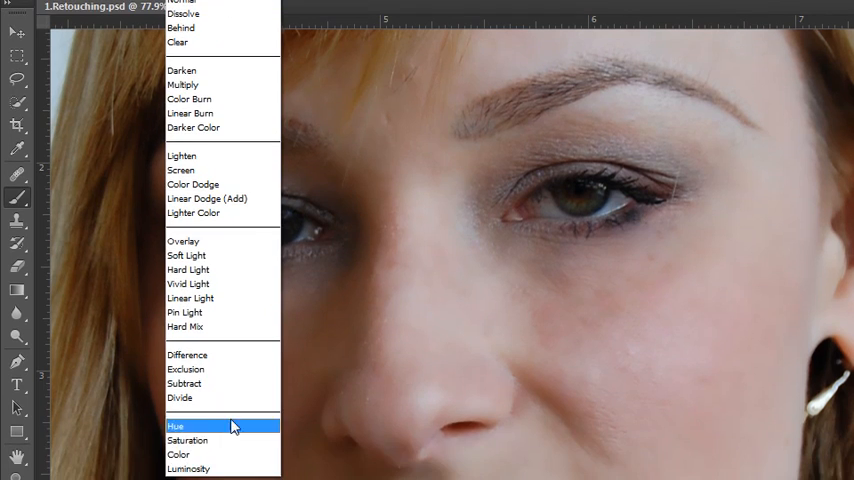
Set the brush on Whiten 1 to paint in the Hue blending mode.
left_click(176, 426)
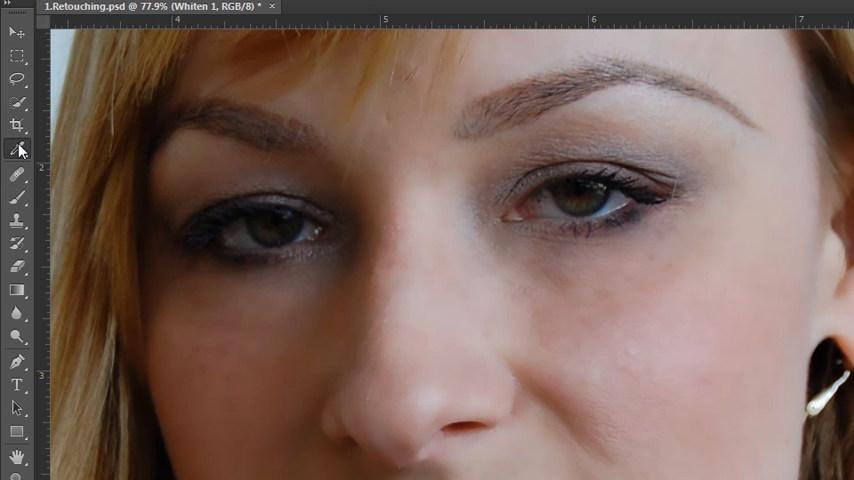
mouse_move(18, 148)
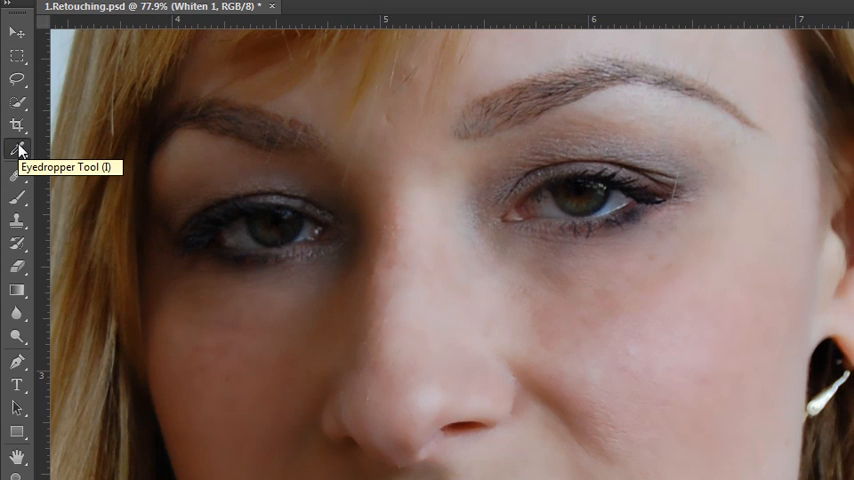
mouse_move(392, 152)
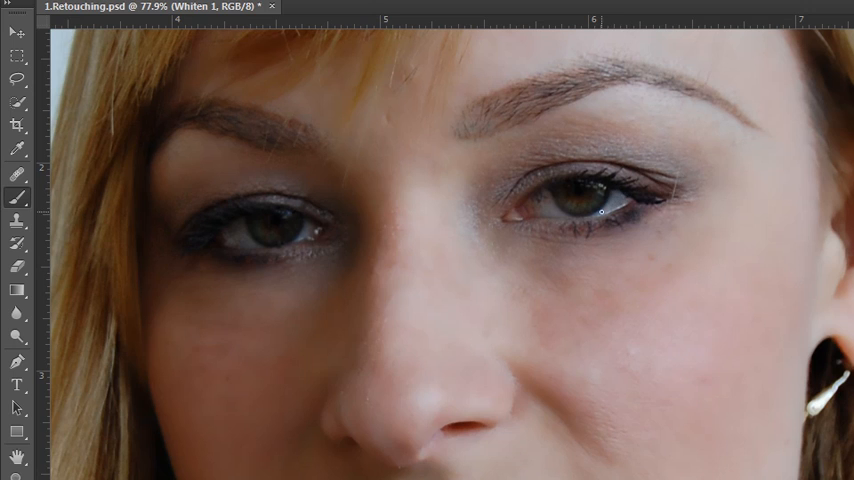
mouse_move(548, 196)
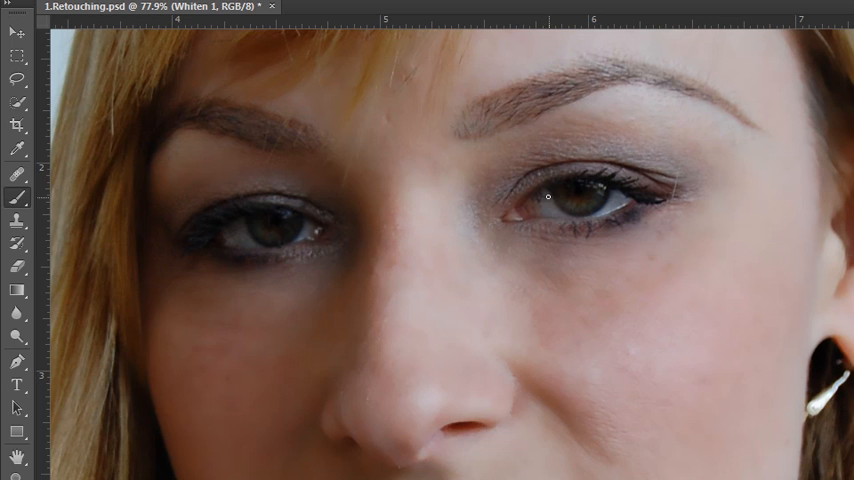
mouse_move(648, 220)
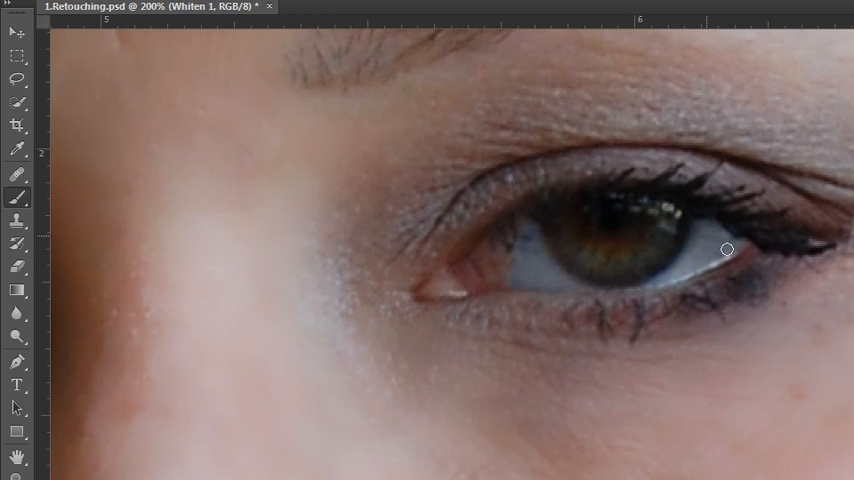
mouse_move(732, 250)
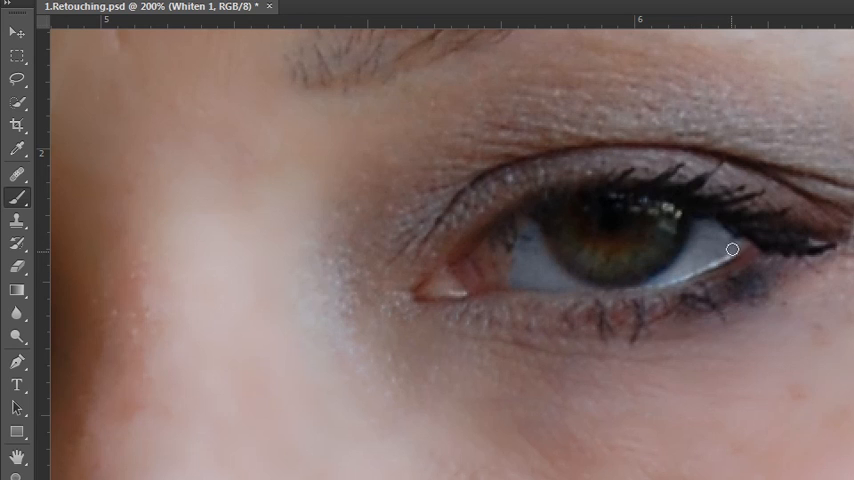
mouse_move(712, 232)
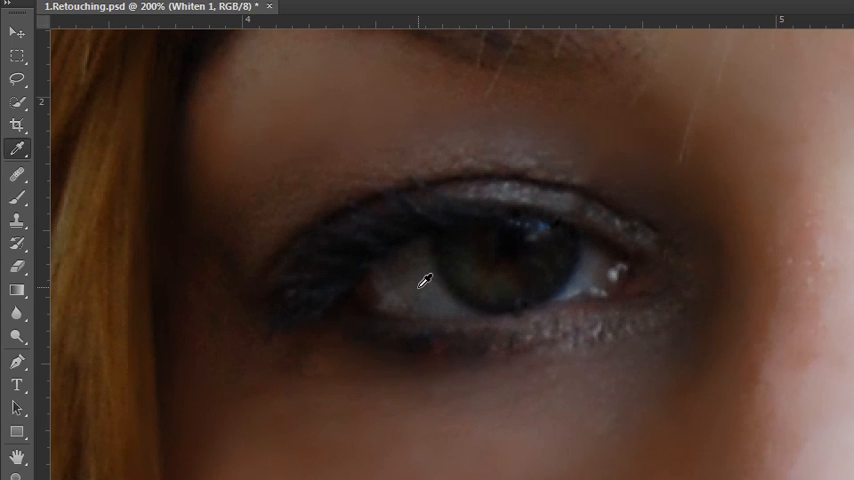
Sample a colour from the white of the eye with the Eyedropper.
left_click(16, 198)
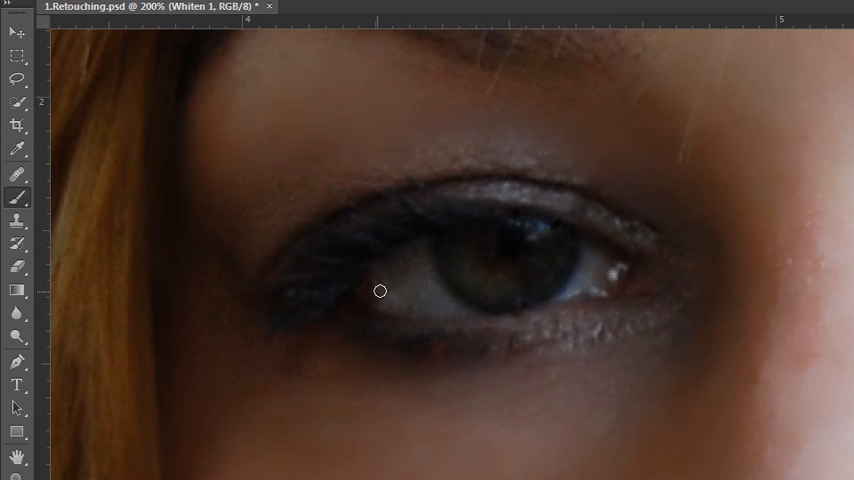
mouse_move(426, 268)
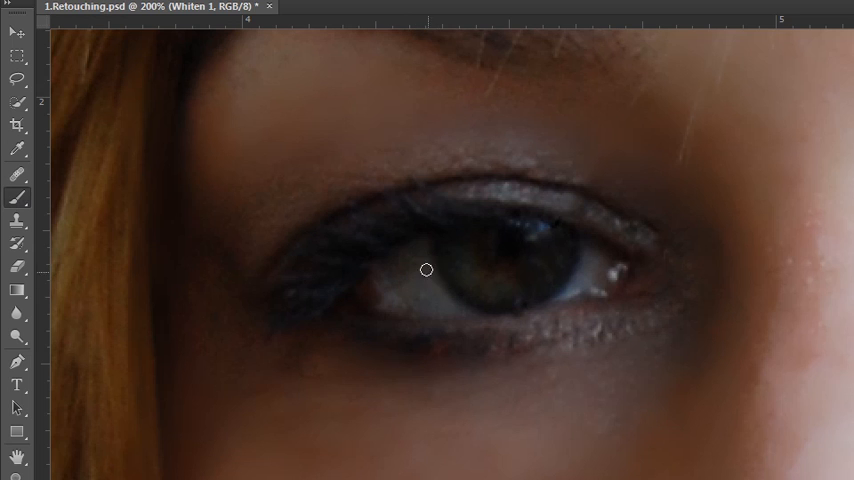
mouse_move(404, 276)
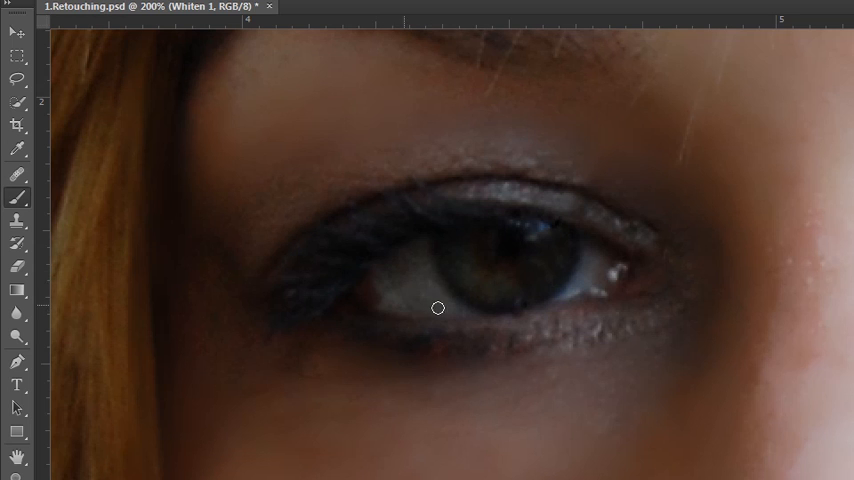
mouse_move(418, 280)
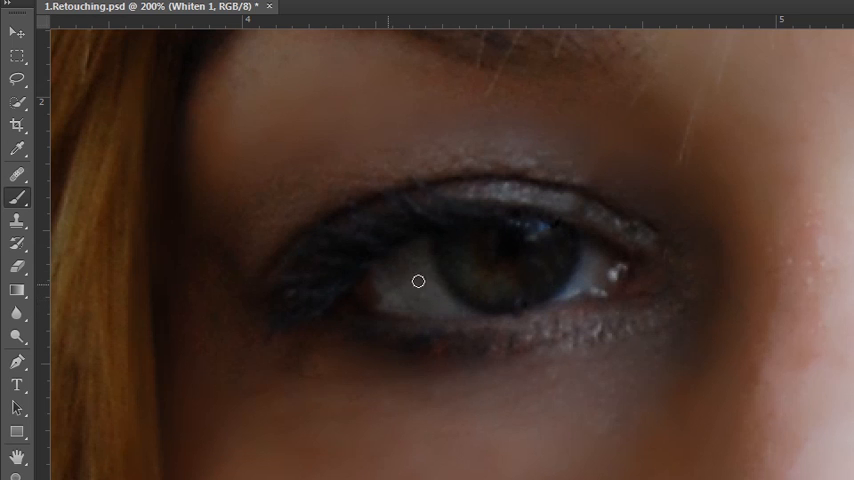
mouse_move(416, 260)
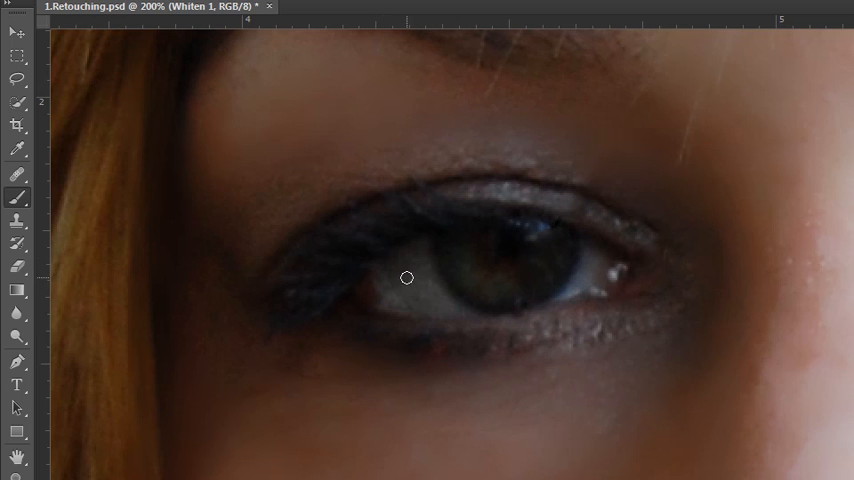
mouse_move(528, 276)
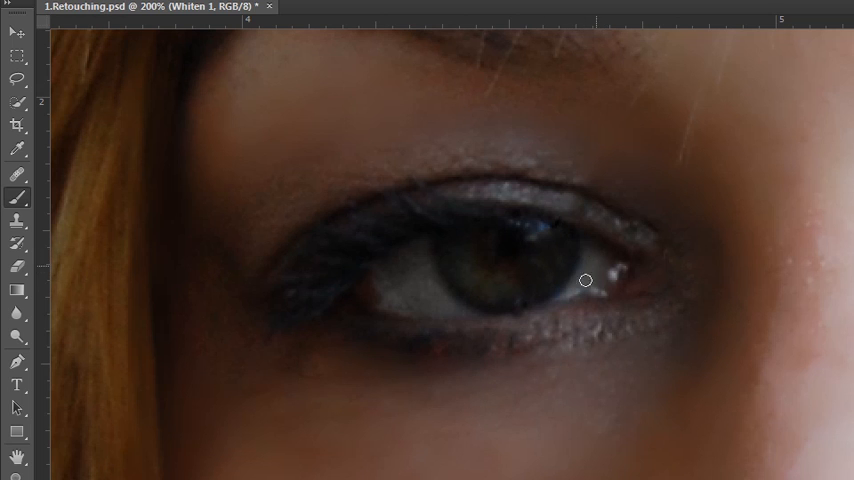
mouse_move(622, 292)
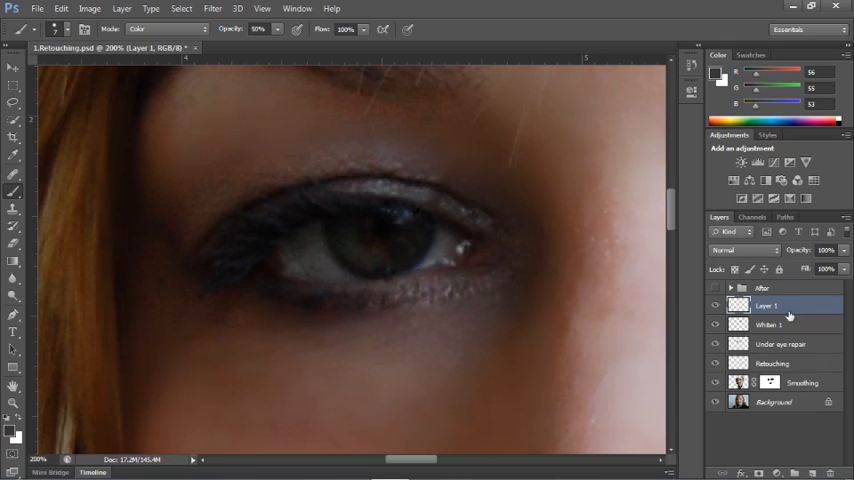
Rename the new layer to Whiten 2.
double_click(766, 304)
type("Whiten 2")
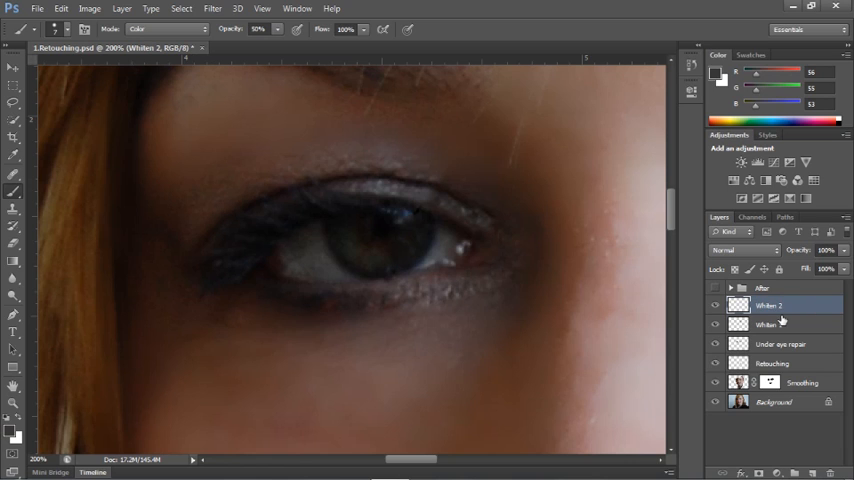
mouse_move(12, 196)
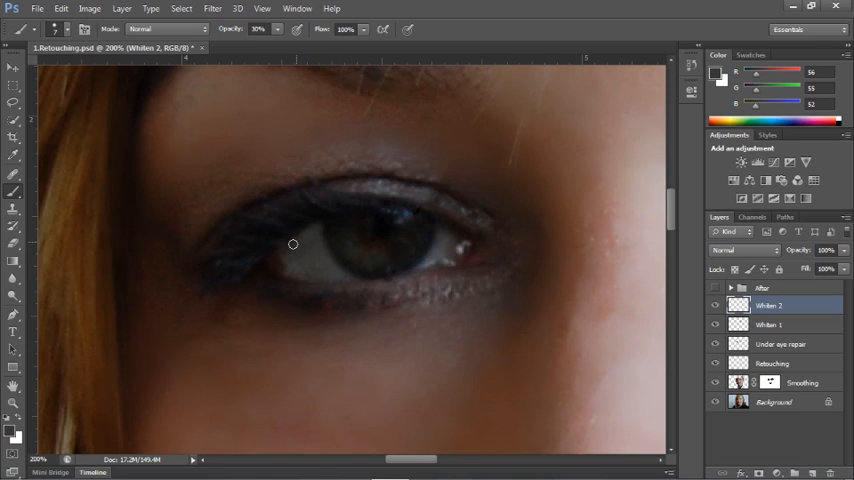
mouse_move(316, 272)
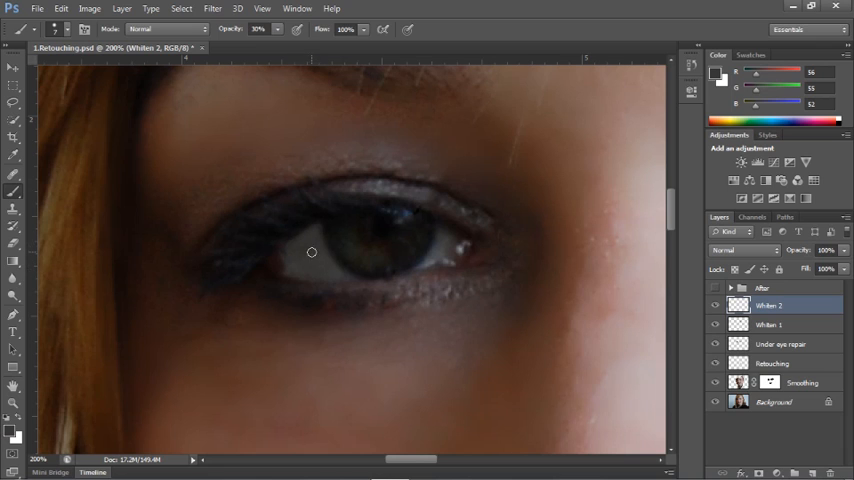
mouse_move(450, 240)
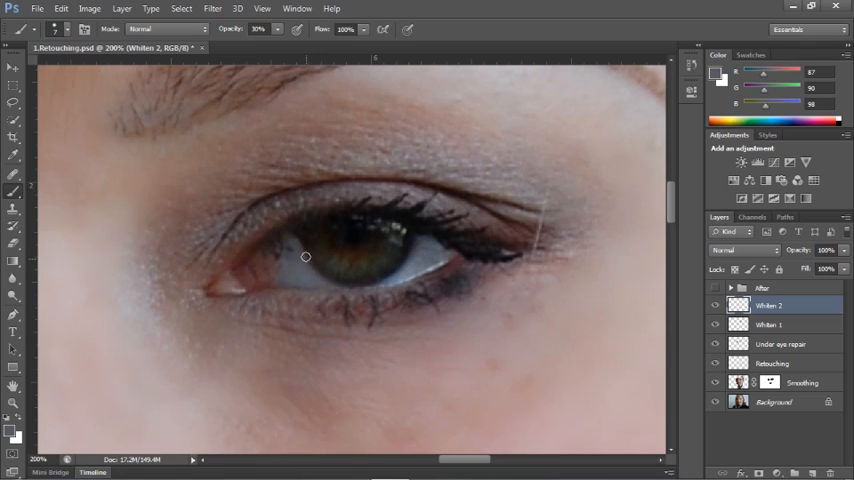
mouse_move(290, 256)
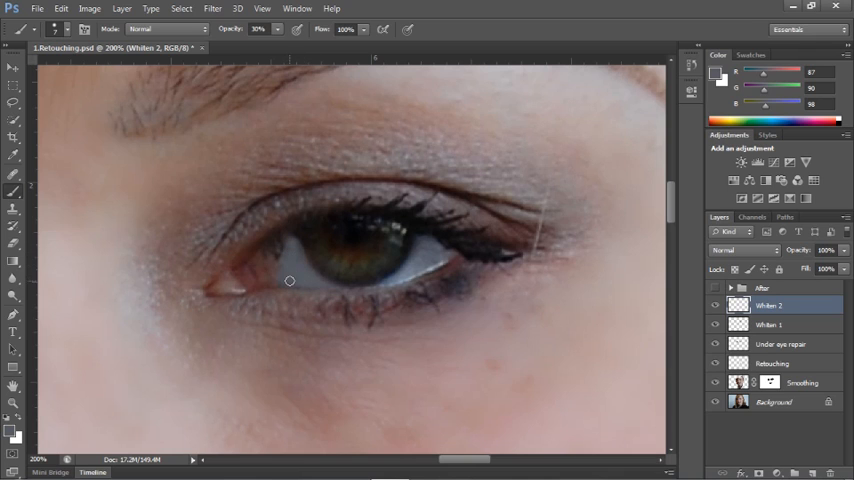
mouse_move(416, 248)
type("teeth")
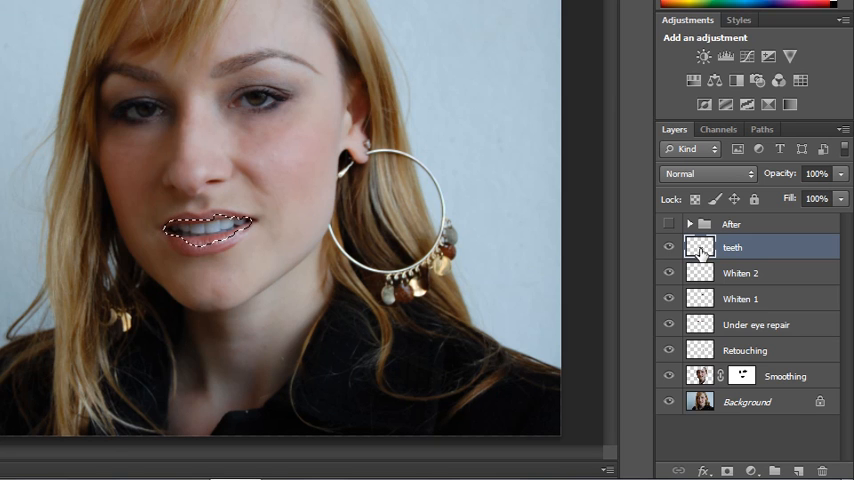
mouse_move(764, 272)
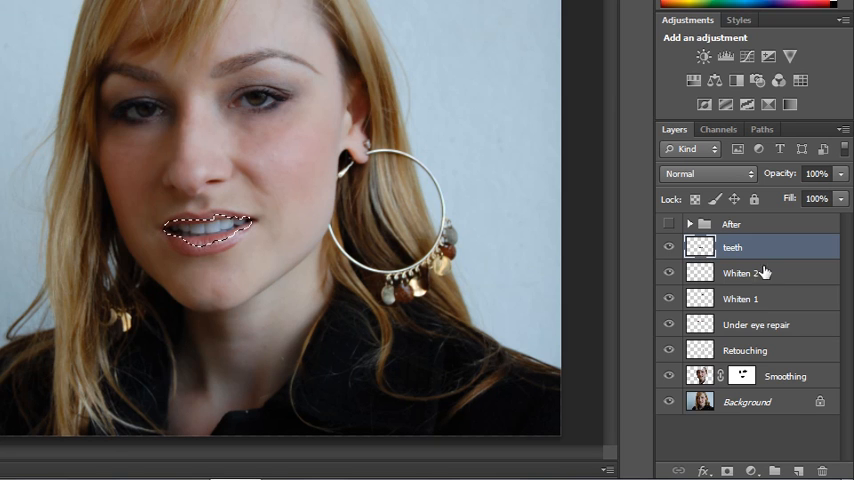
Add a Hue/Saturation adjustment for the teeth and drop Yellows saturation to -100.
left_click(704, 56)
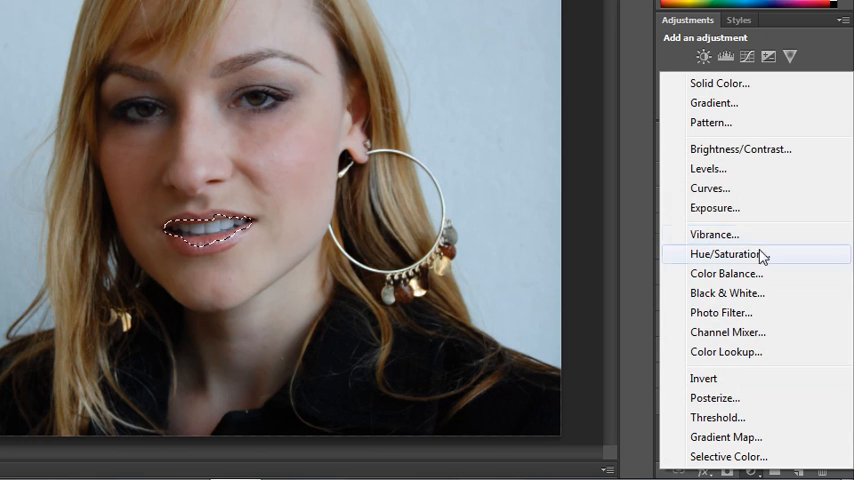
left_click(728, 252)
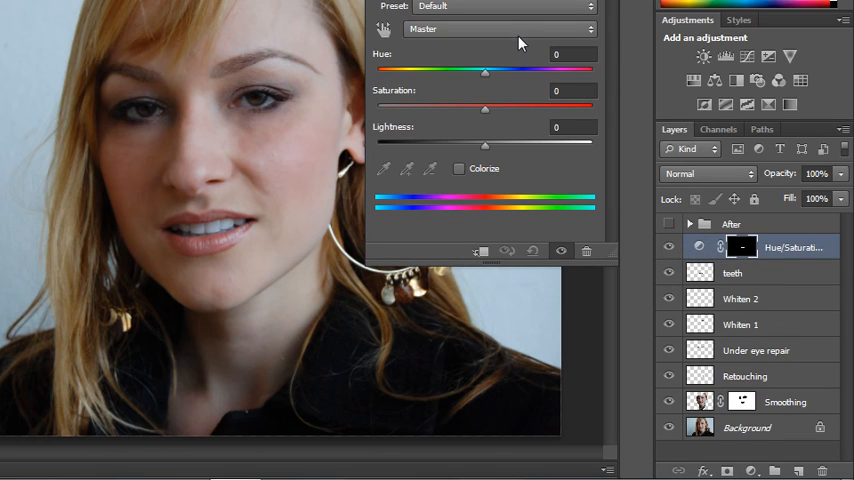
left_click(496, 28)
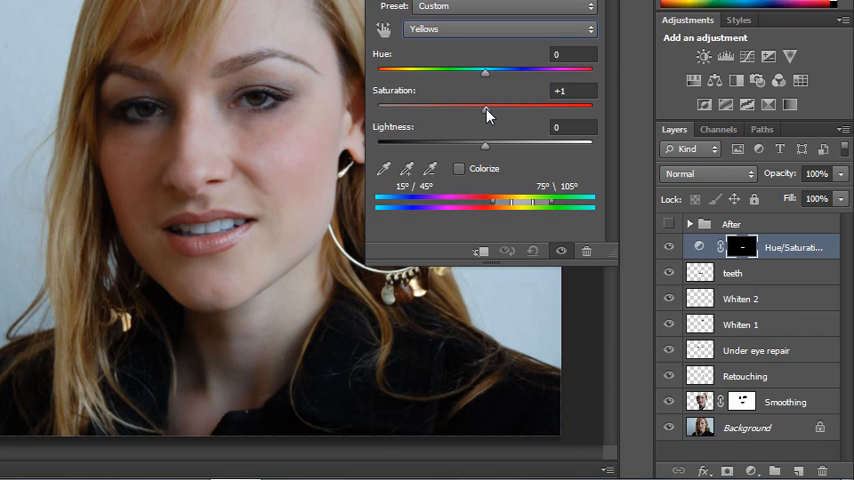
left_click_drag(484, 108, 378, 108)
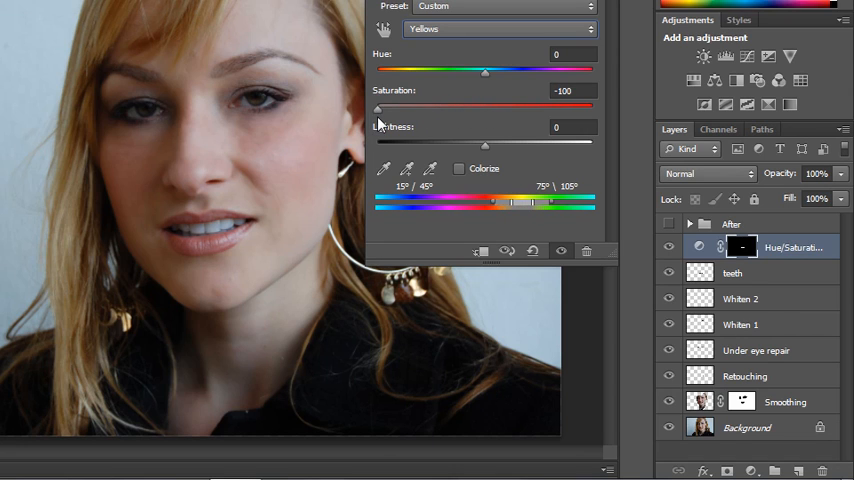
Switch back to Master and raise Lightness to about +24.
left_click(498, 28)
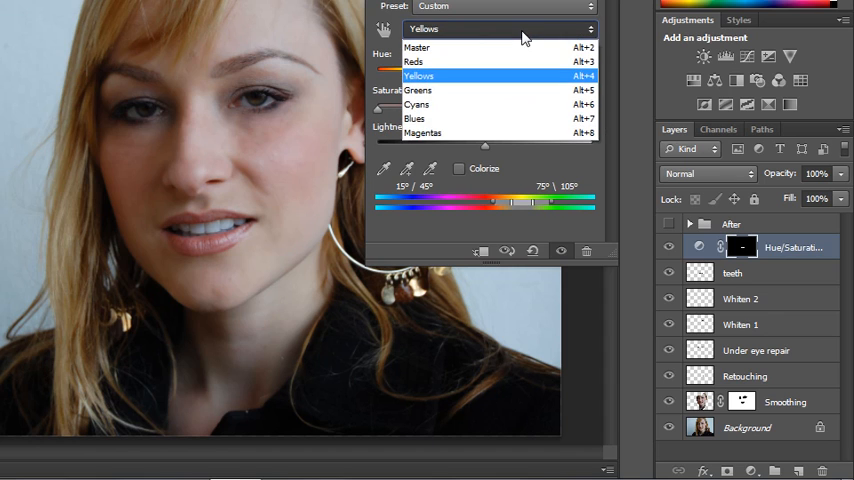
left_click(416, 48)
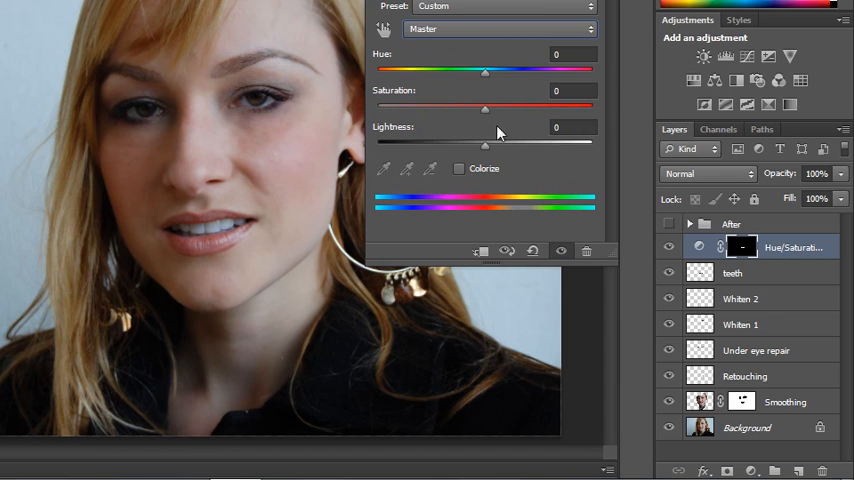
left_click_drag(484, 144, 492, 144)
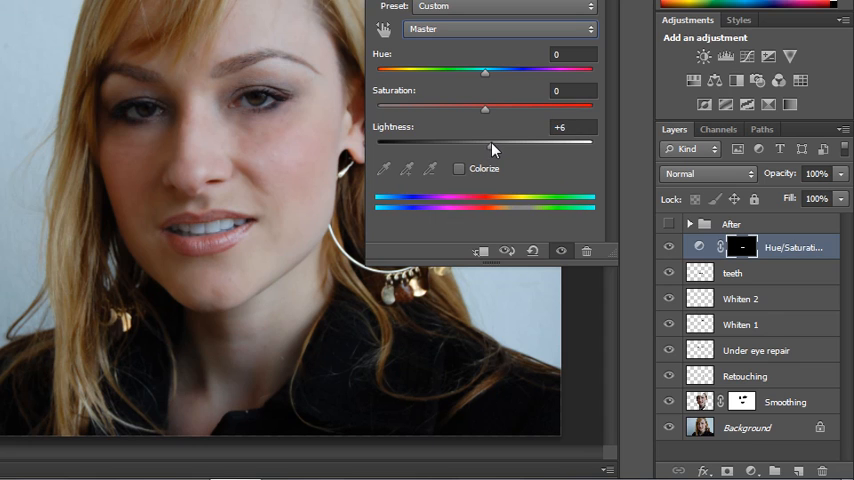
left_click_drag(490, 140, 458, 140)
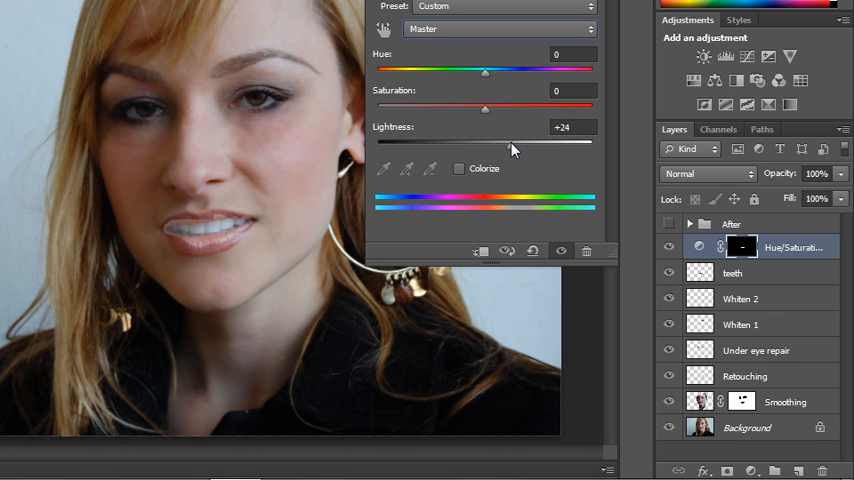
left_click_drag(510, 142, 496, 142)
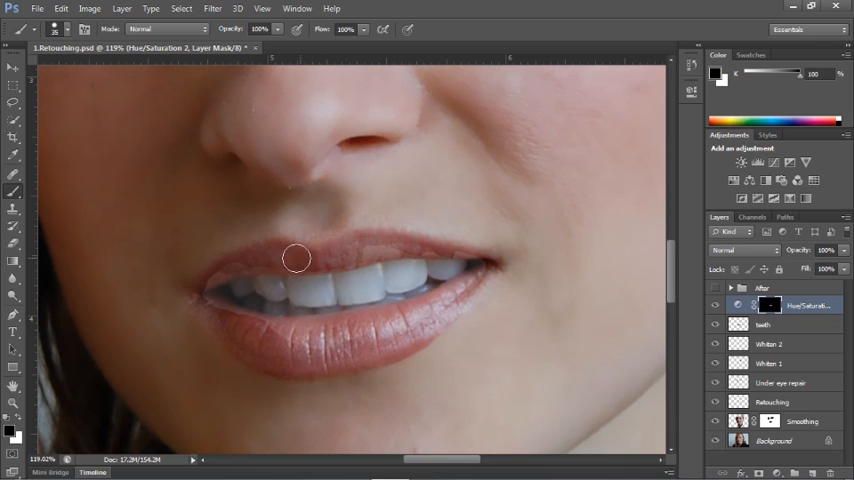
Brush the Hue/Saturation mask so whitening covers the teeth and their edges only.
left_click_drag(296, 260, 200, 288)
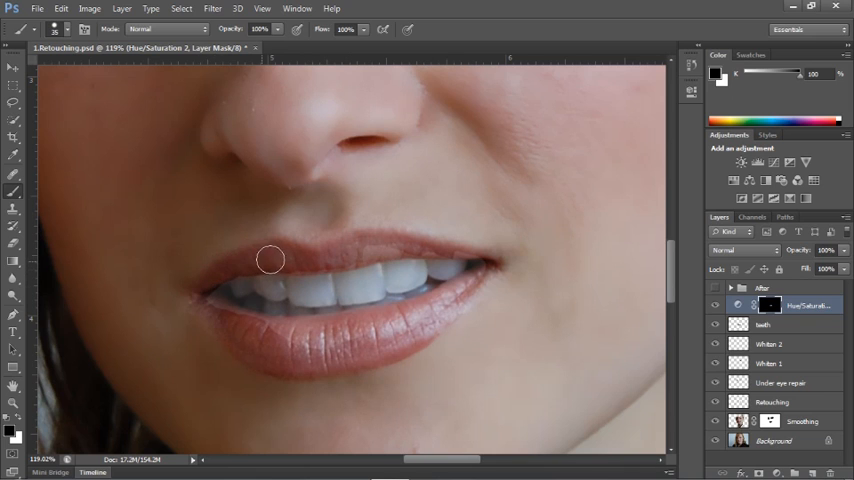
mouse_move(306, 260)
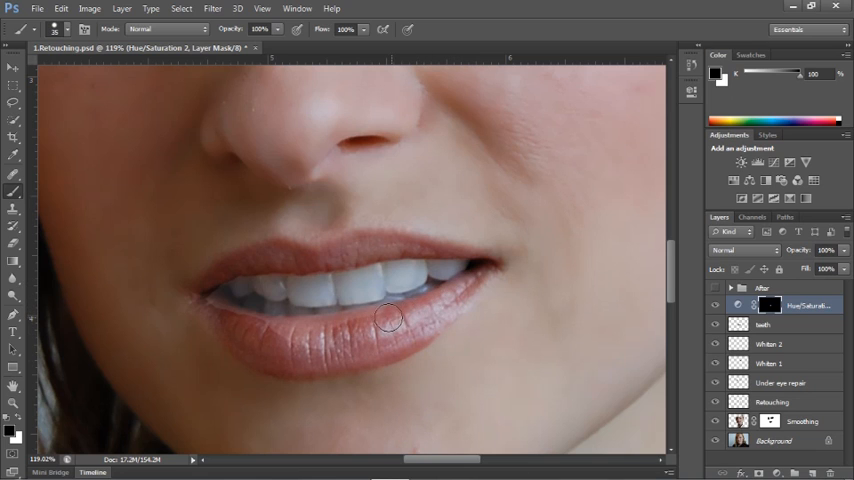
left_click_drag(388, 318, 312, 352)
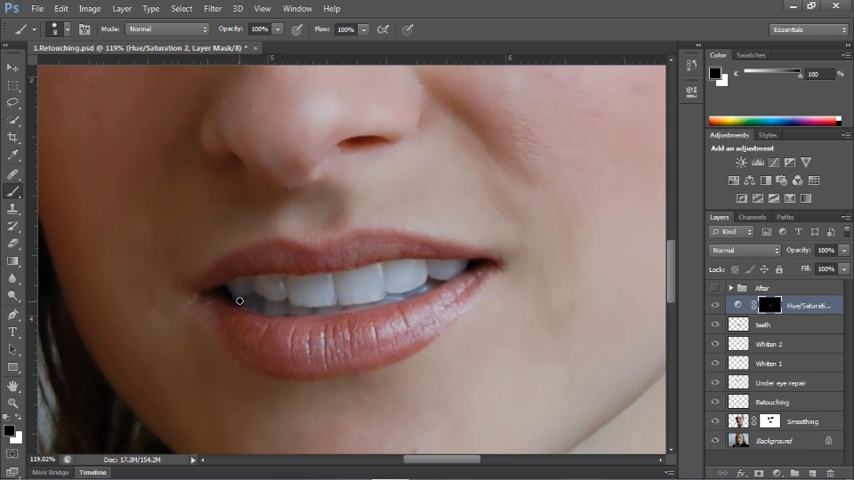
mouse_move(224, 288)
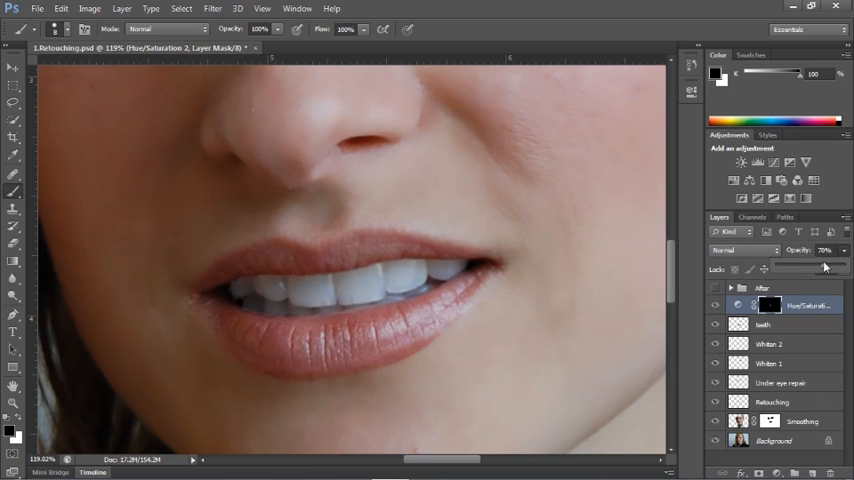
left_click_drag(838, 264, 816, 264)
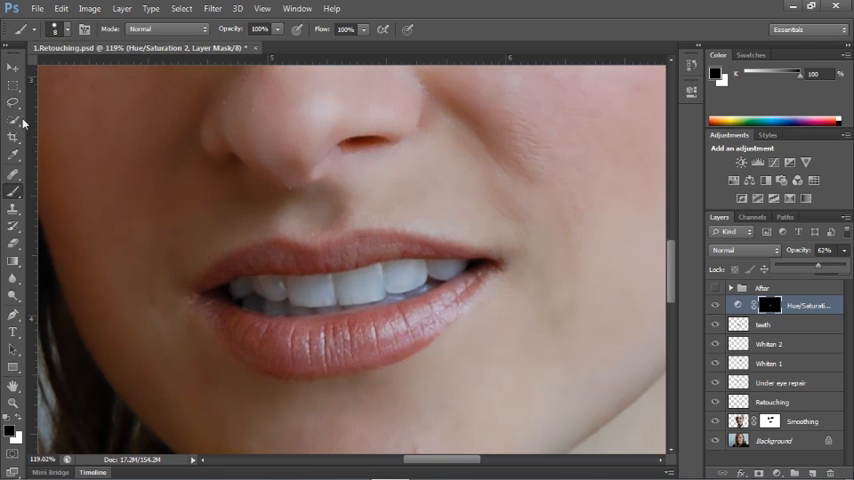
left_click(68, 28)
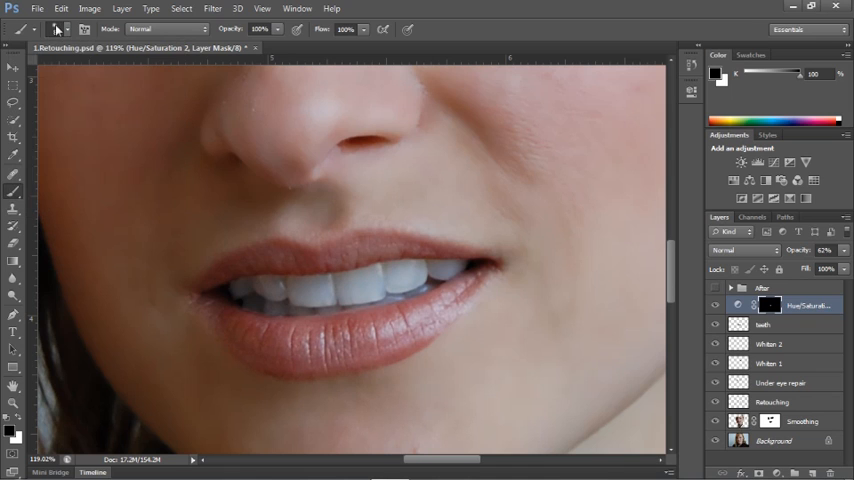
mouse_move(224, 304)
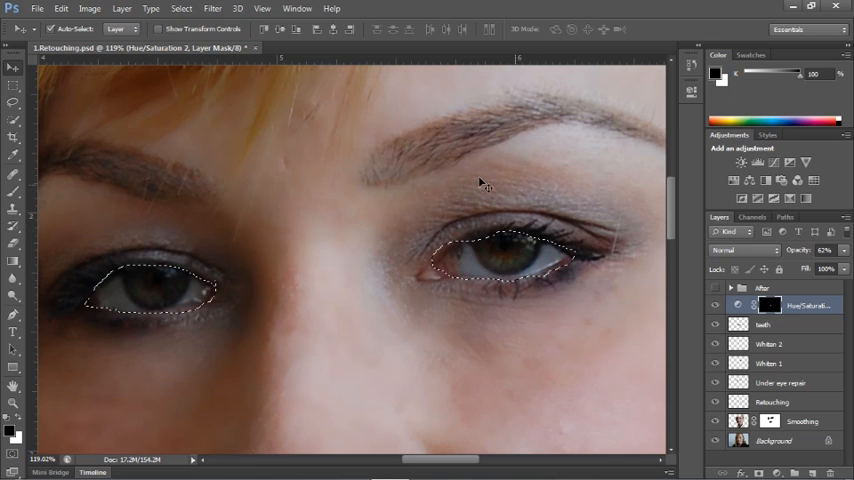
Select both eyes with the Lasso tool.
left_click(60, 8)
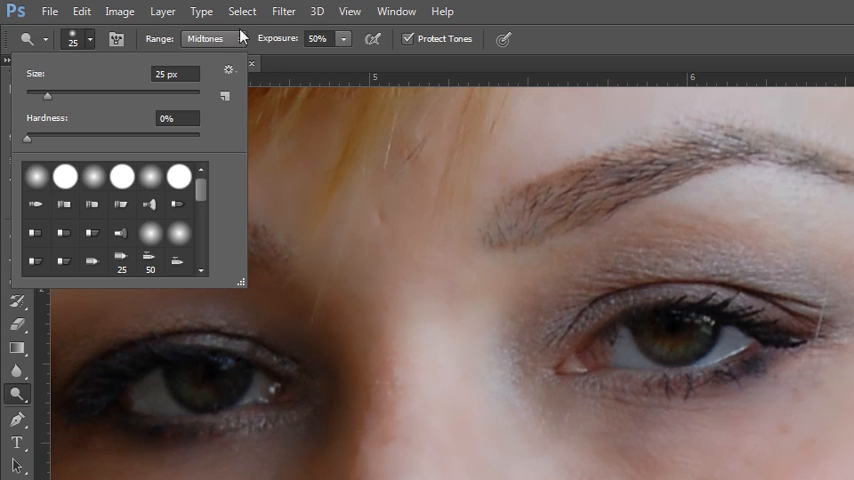
Dodge the eyes with a soft round brush in Shadows range at 30% exposure.
left_click(212, 38)
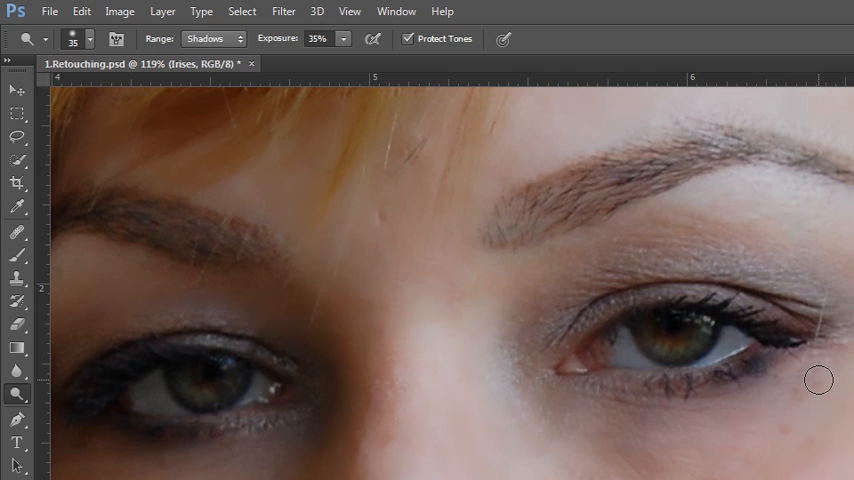
mouse_move(24, 164)
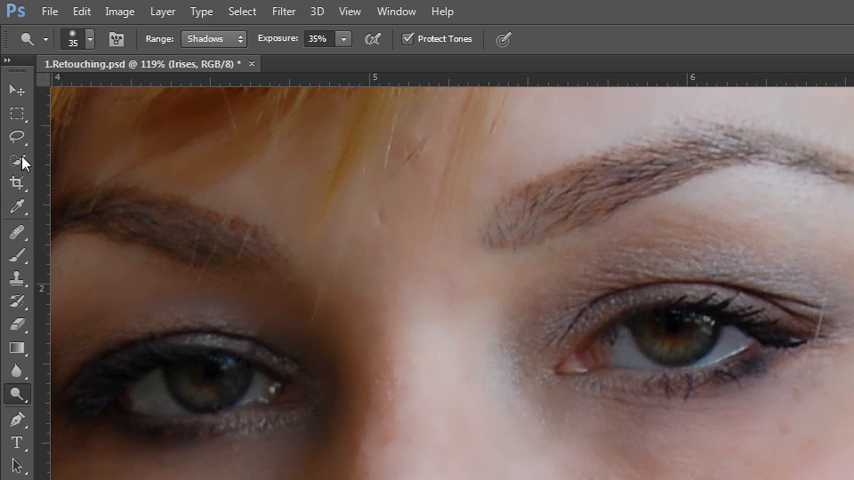
left_click(18, 140)
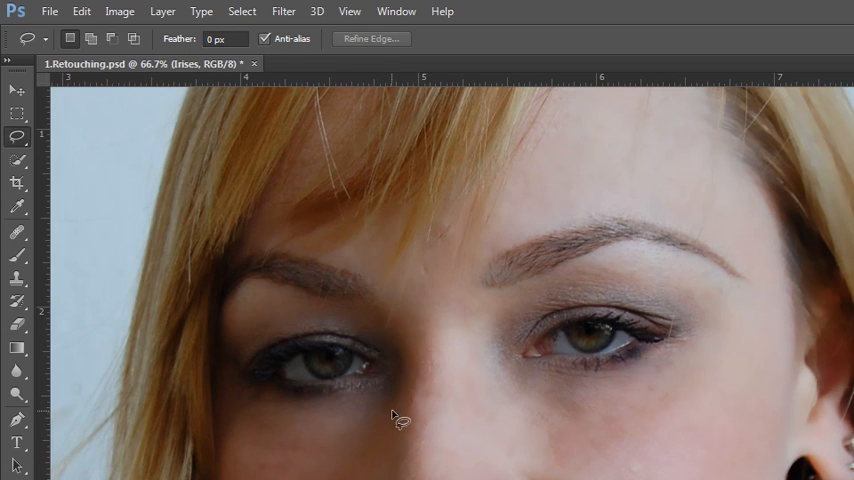
Lasso the region around both eyes and copy merged, pasting to a new layer.
left_click_drag(398, 410, 224, 368)
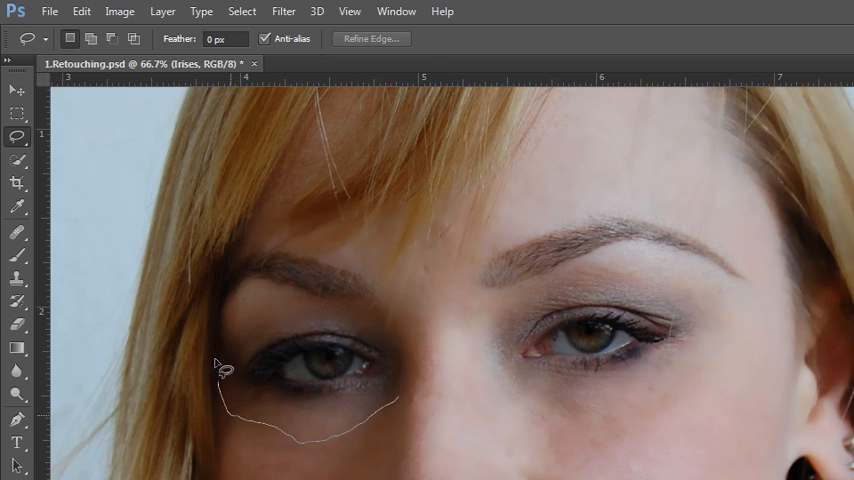
left_click_drag(224, 376, 670, 200)
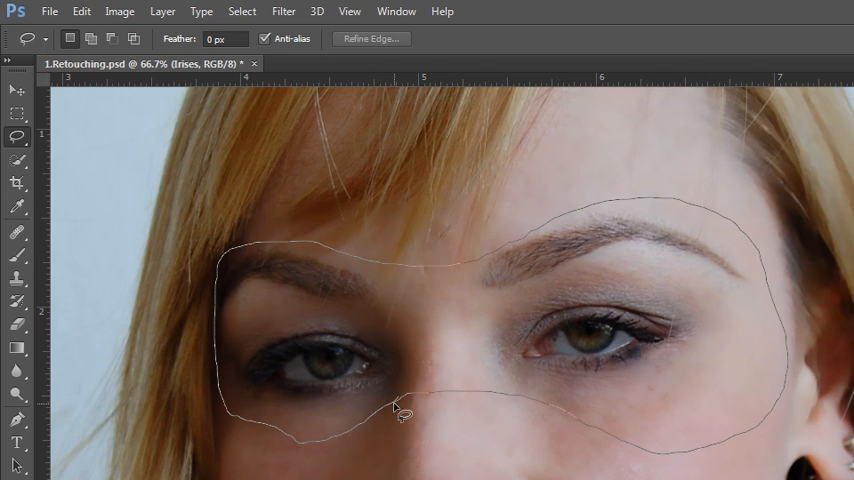
left_click(80, 12)
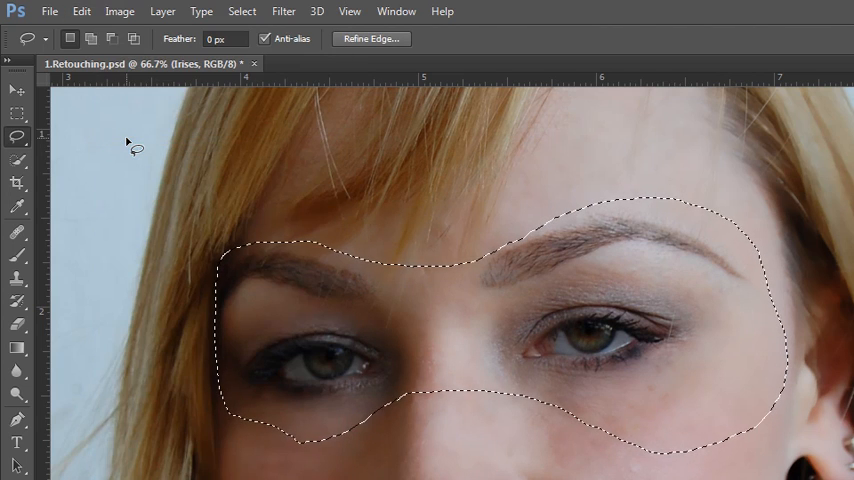
left_click(80, 12)
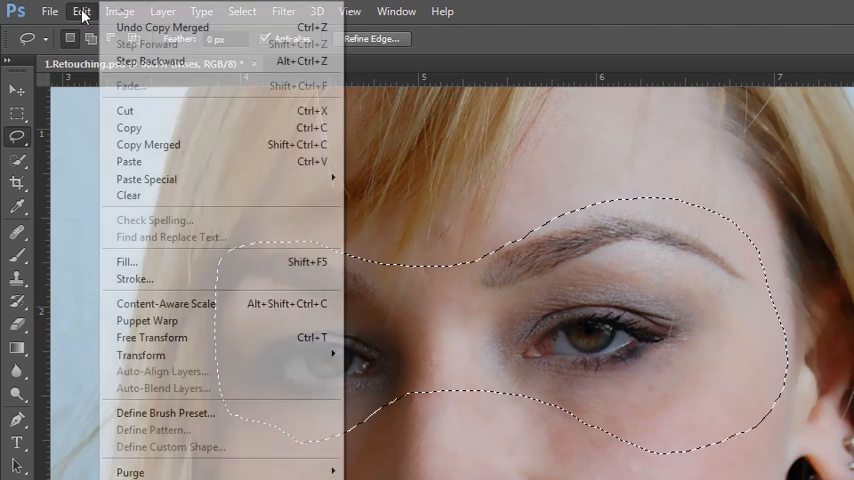
mouse_move(146, 180)
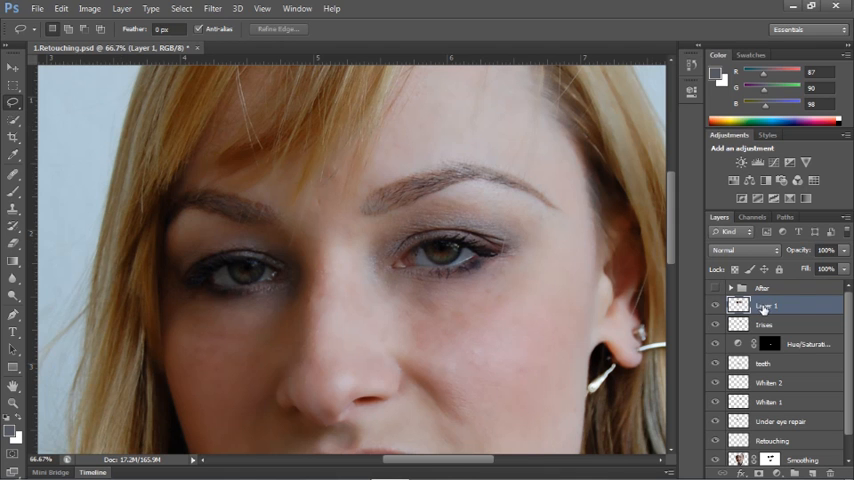
Rename the pasted eye-area layer to Sharpening.
double_click(766, 304)
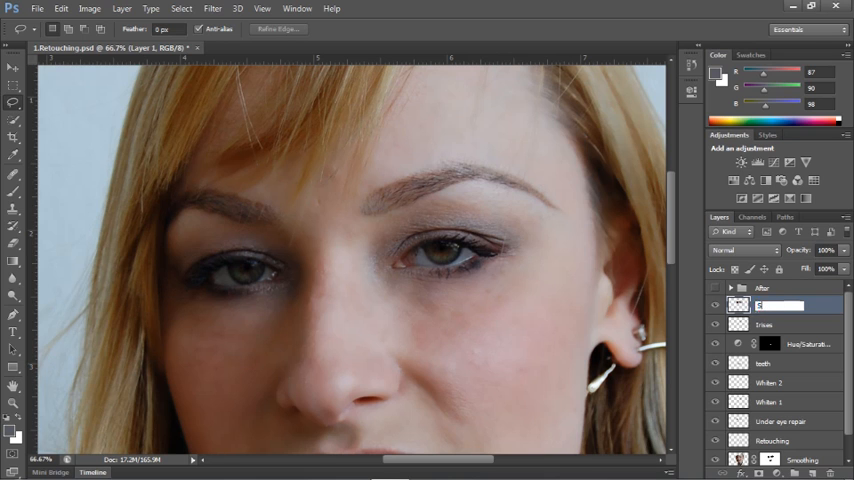
type("Sharpening")
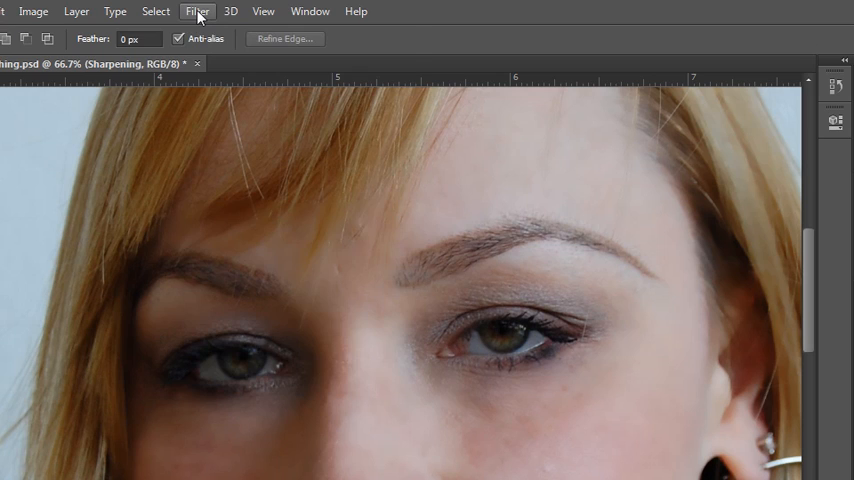
Open Smart Sharpen for the Sharpening layer via Filter > Sharpen.
left_click(196, 12)
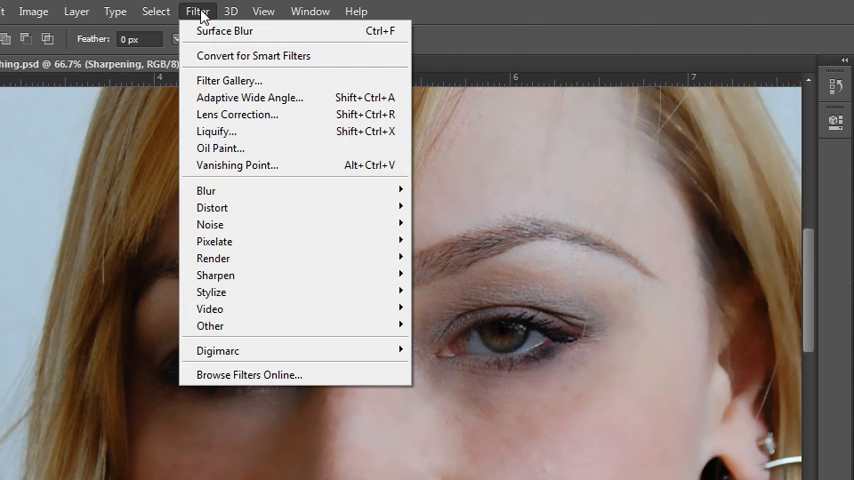
mouse_move(216, 276)
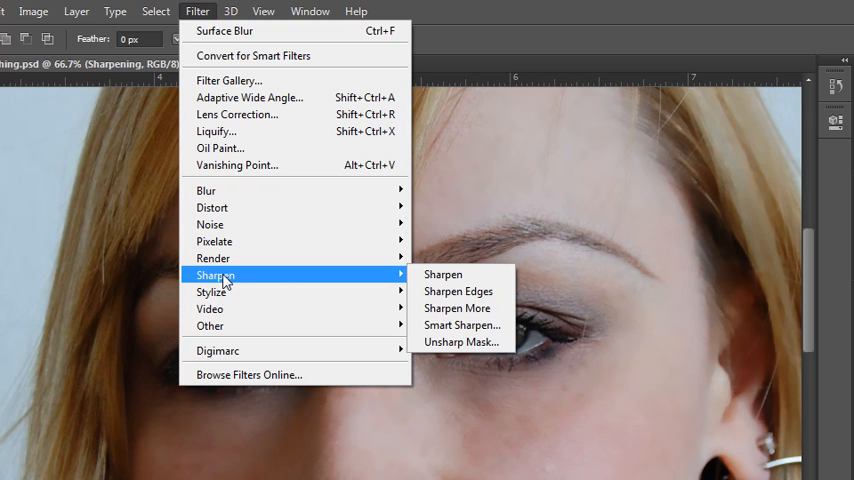
mouse_move(238, 278)
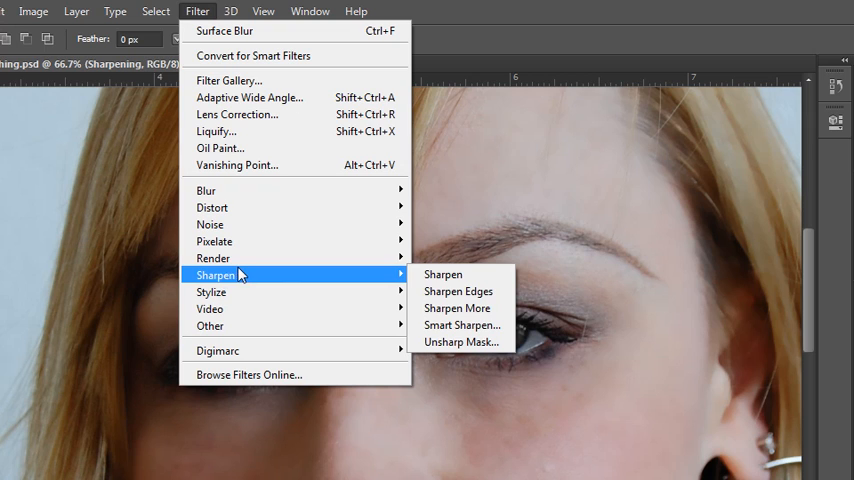
left_click(462, 324)
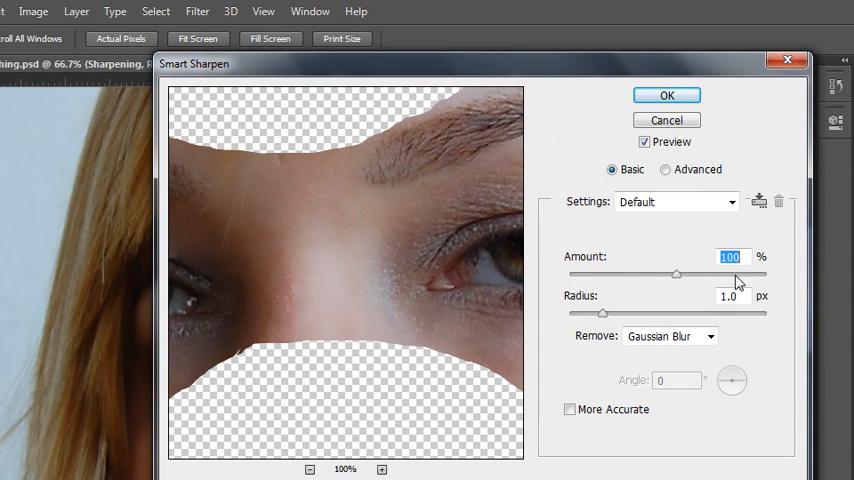
mouse_move(724, 280)
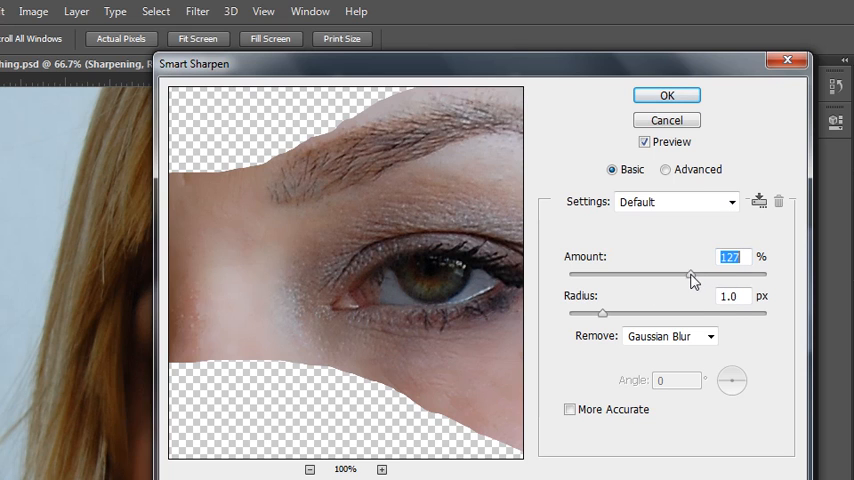
Set the Smart Sharpen amount to 128%.
left_click_drag(690, 274, 764, 278)
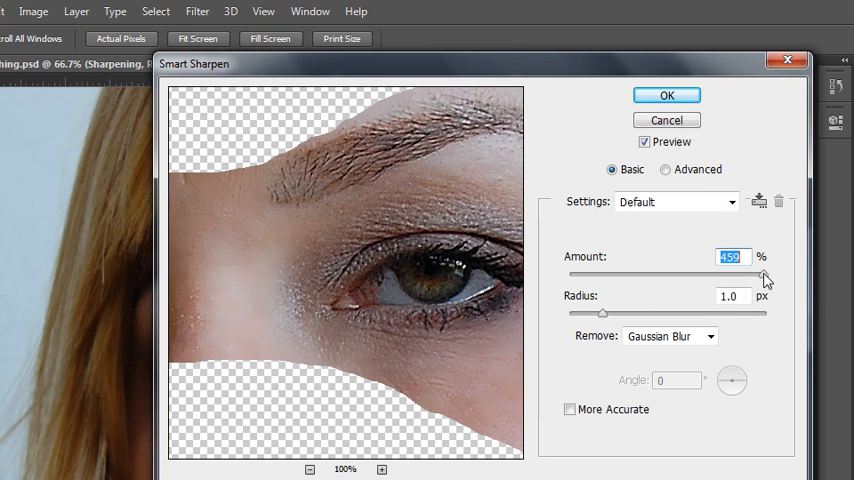
mouse_move(764, 278)
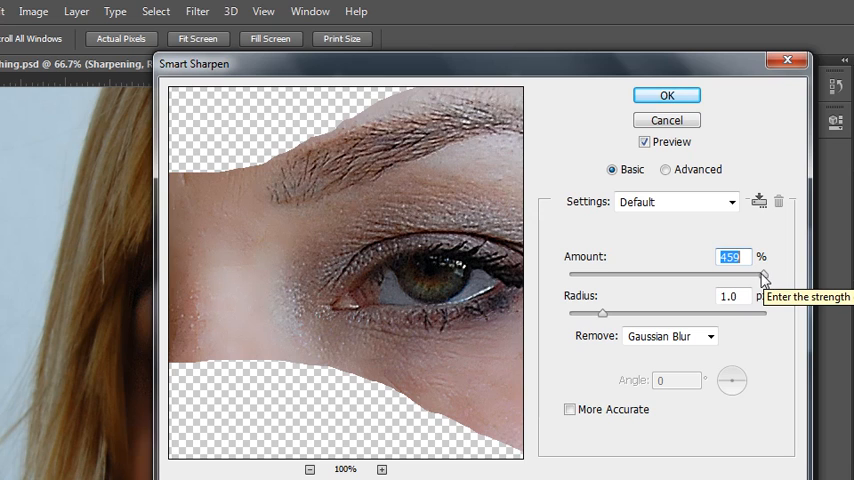
left_click_drag(764, 272, 568, 272)
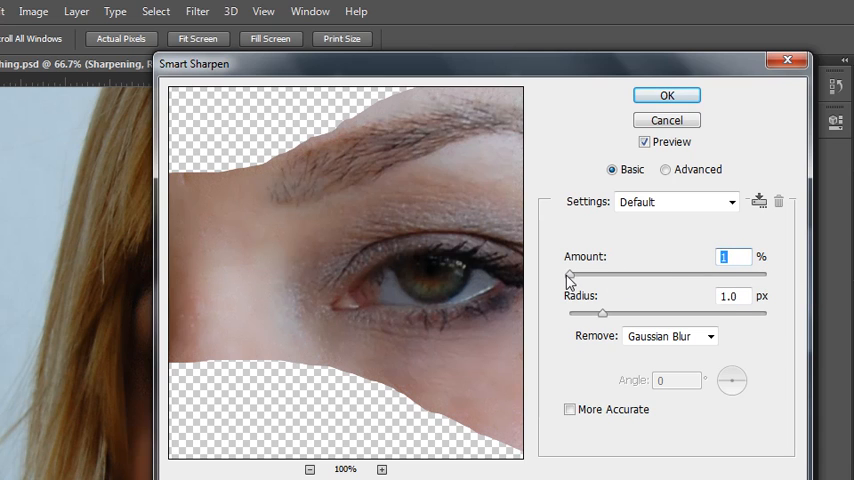
left_click_drag(568, 274, 672, 274)
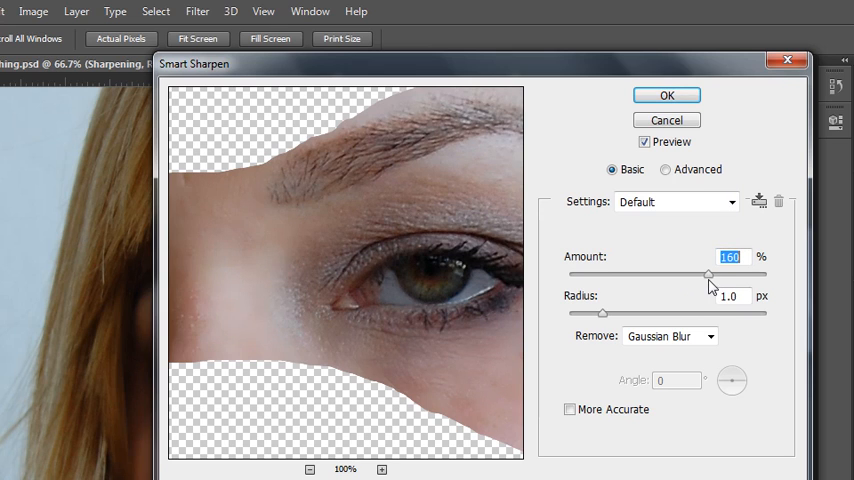
left_click_drag(708, 274, 698, 274)
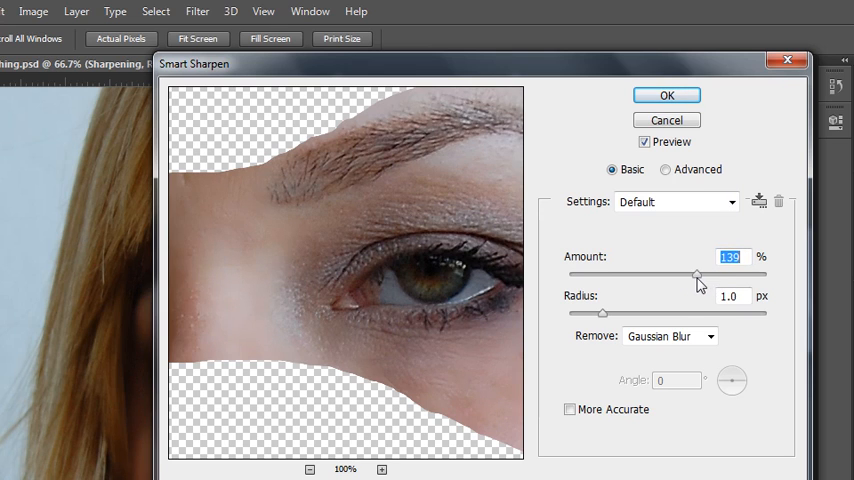
left_click_drag(696, 274, 700, 274)
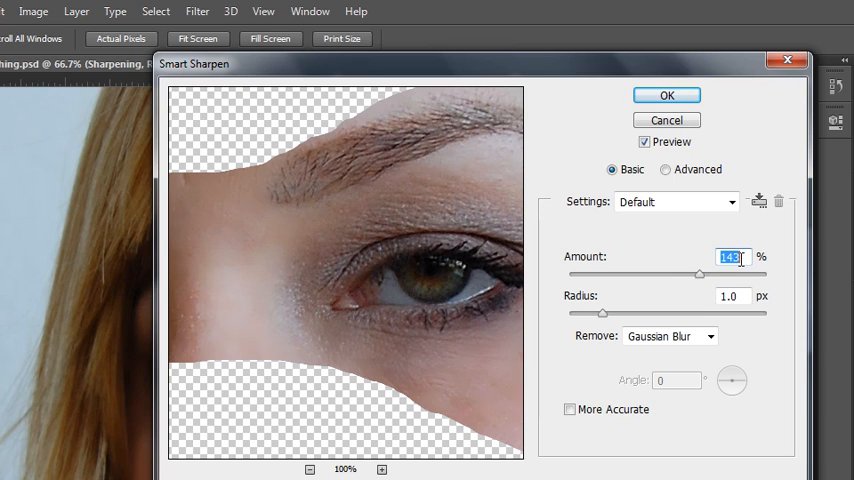
left_click_drag(700, 274, 694, 274)
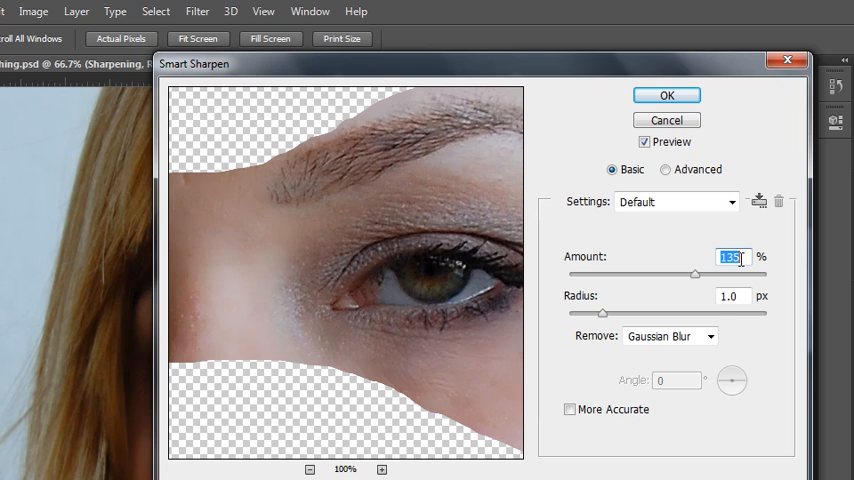
left_click_drag(696, 274, 690, 274)
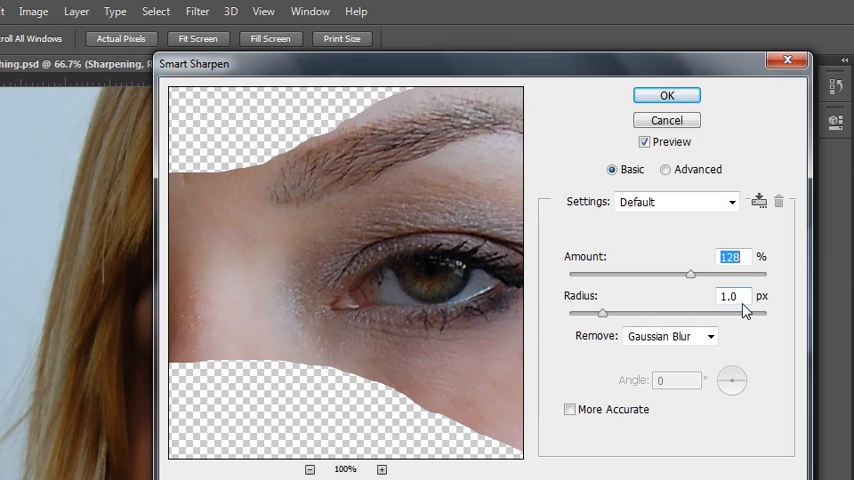
Set Radius to 1 px, check Remove and advanced options, and apply the sharpening.
left_click(730, 296)
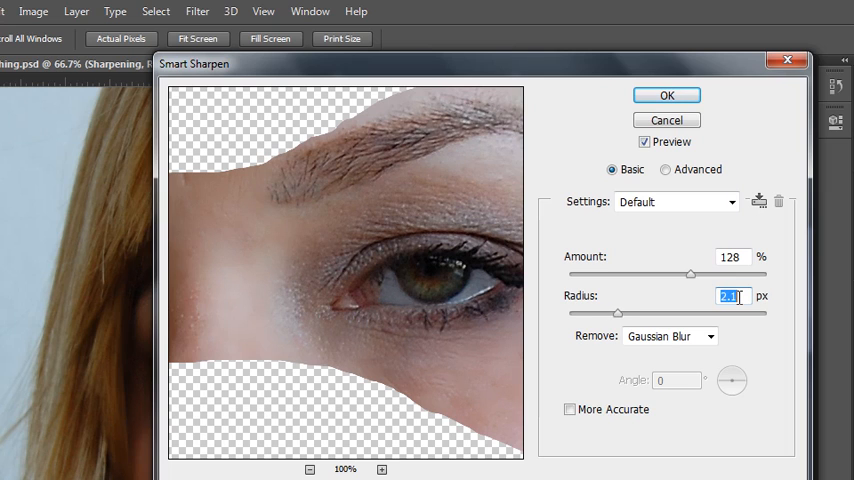
left_click_drag(616, 312, 632, 312)
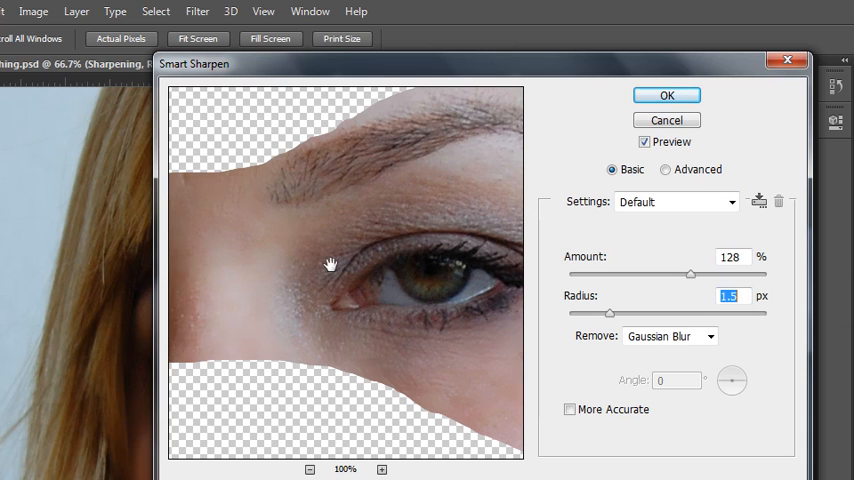
type("1")
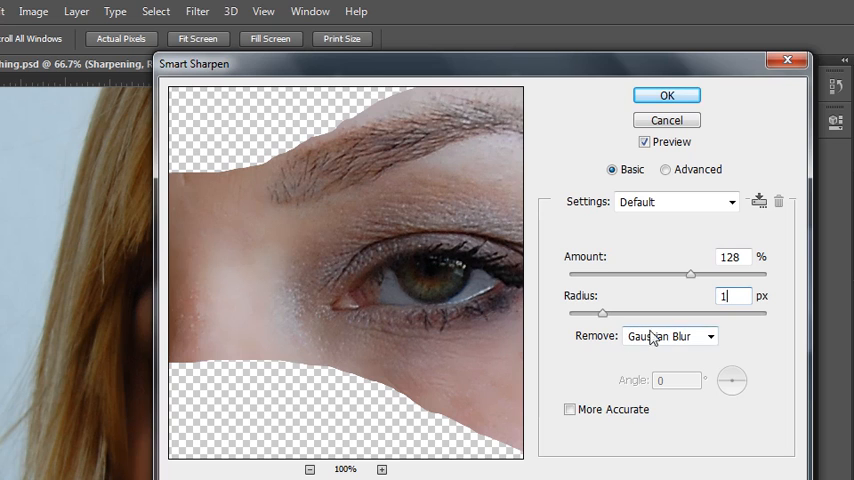
left_click(668, 336)
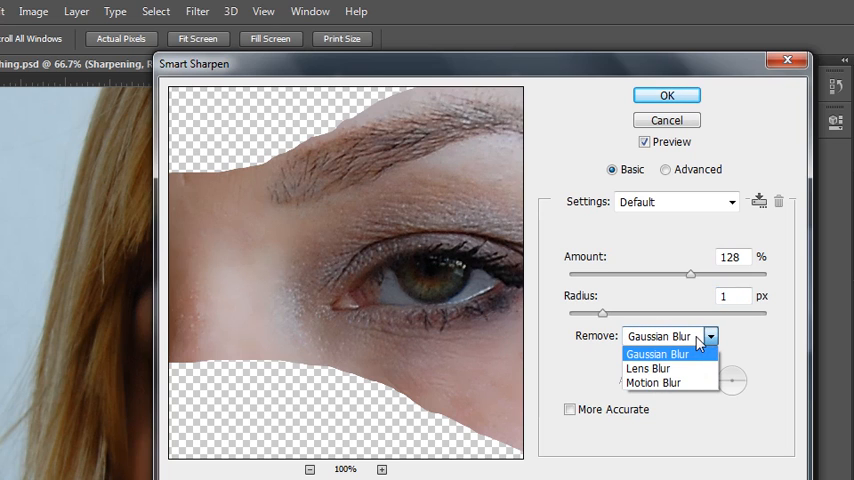
mouse_move(648, 368)
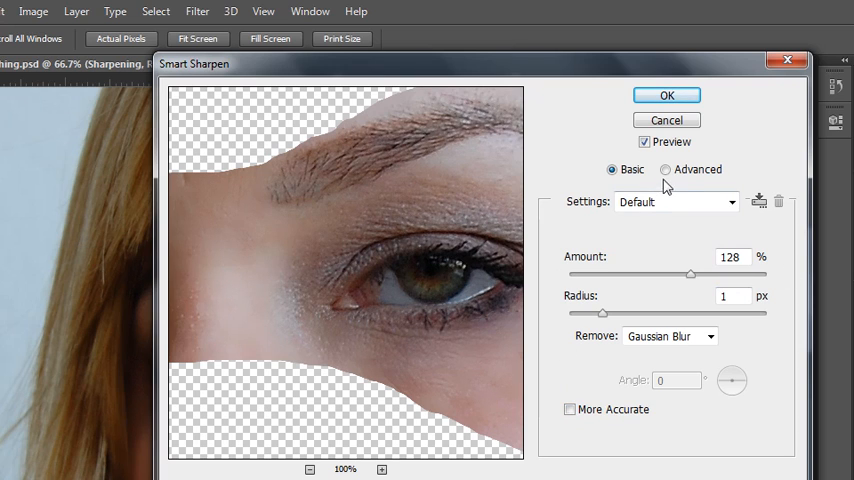
left_click(666, 168)
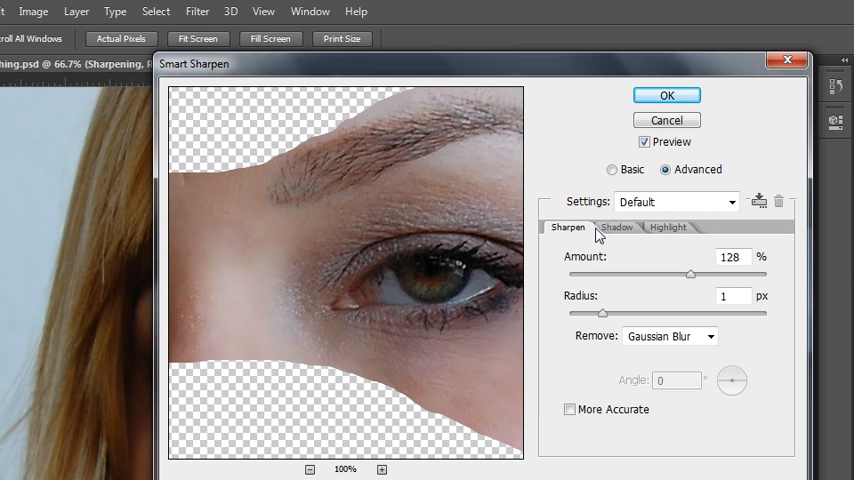
left_click(668, 228)
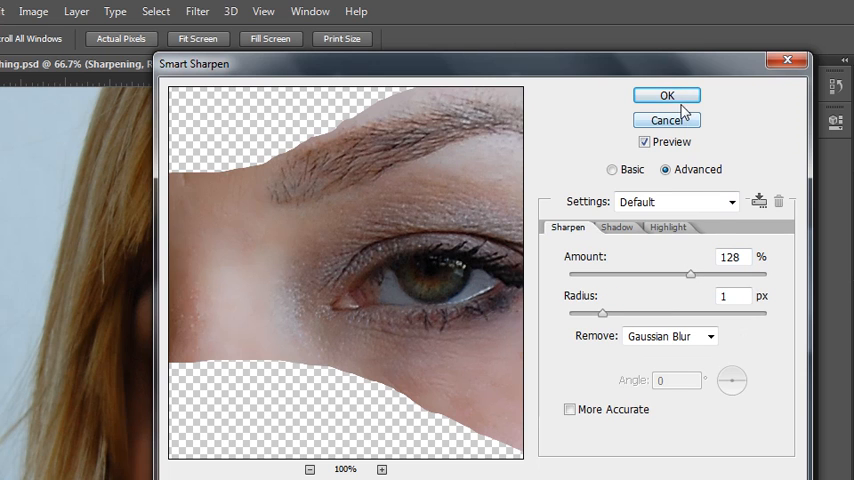
left_click(666, 96)
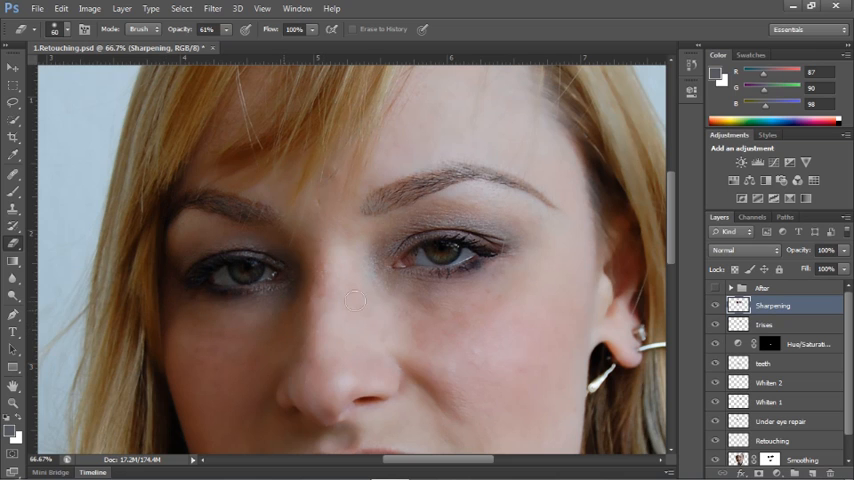
mouse_move(344, 222)
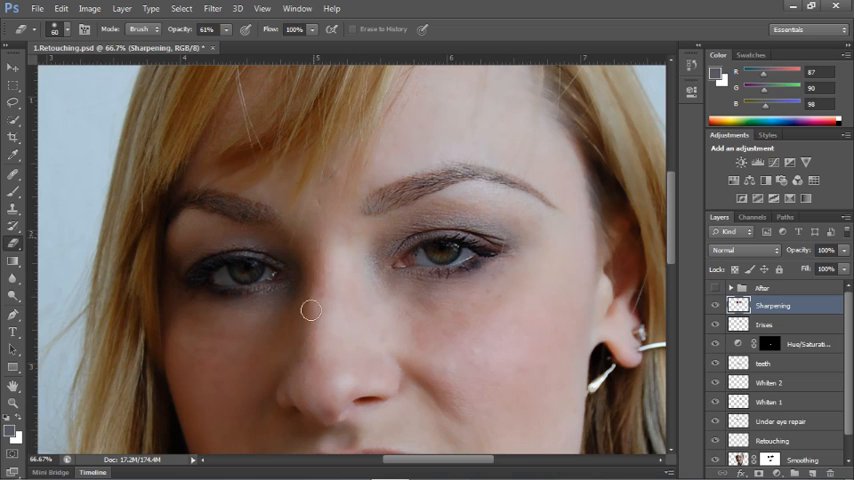
mouse_move(458, 330)
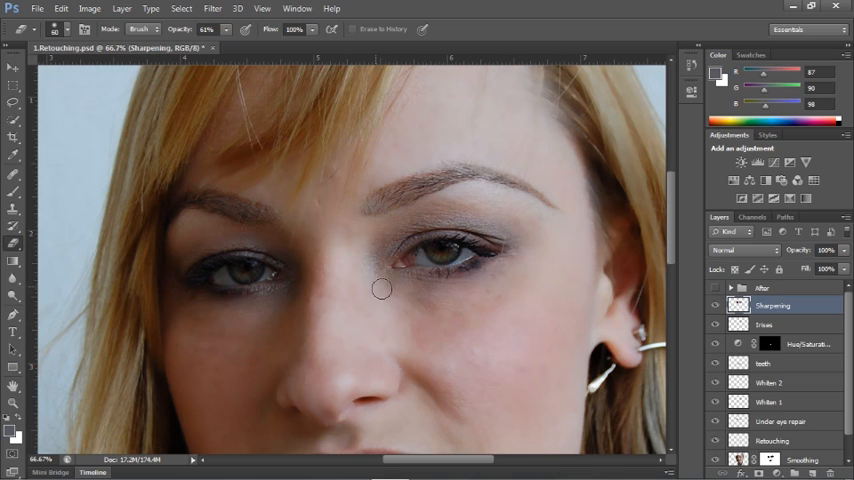
mouse_move(538, 312)
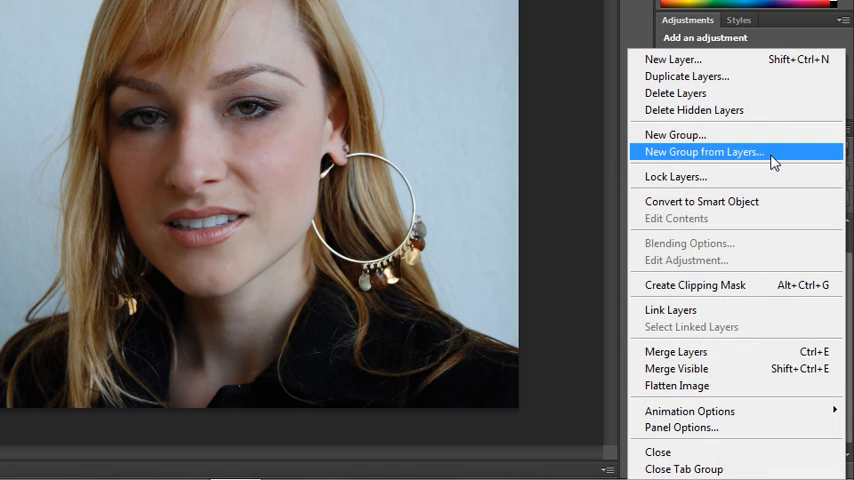
Create Group 1 from the selected retouching layers above the Background layer.
left_click(704, 152)
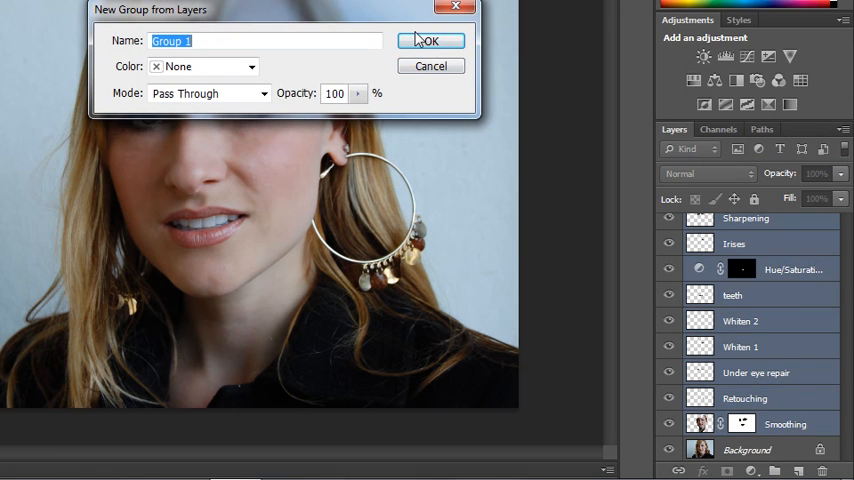
left_click(428, 40)
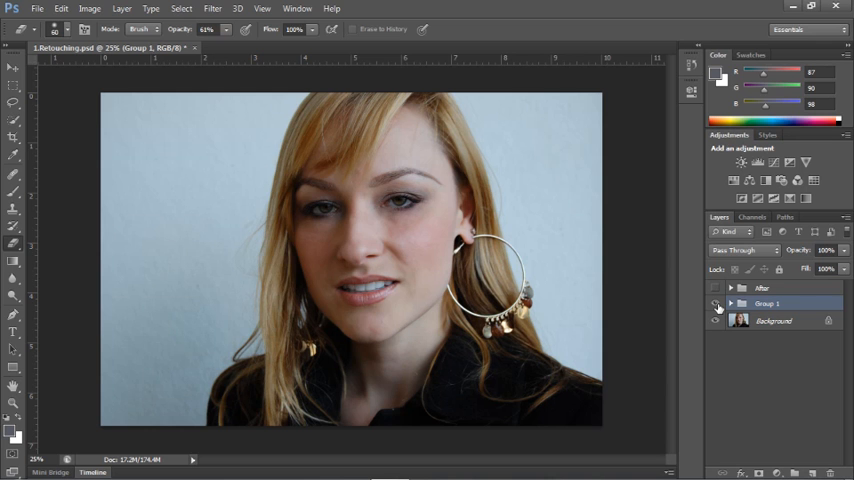